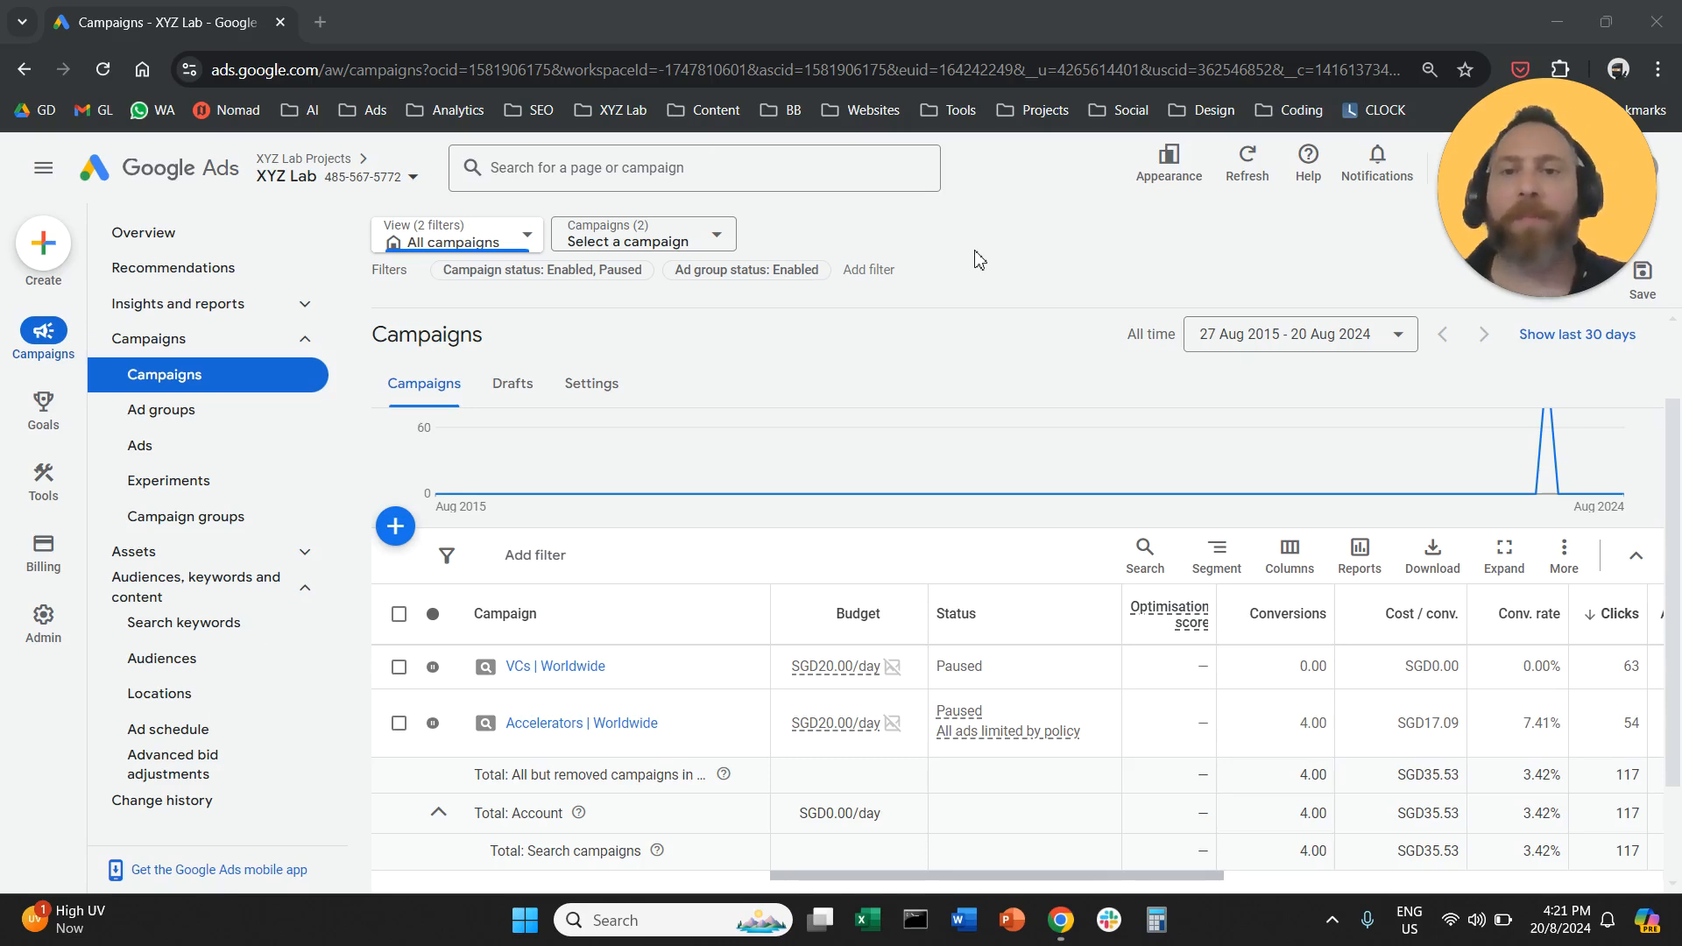
{"action": "mouse_move", "coordinate": [475, 666]}
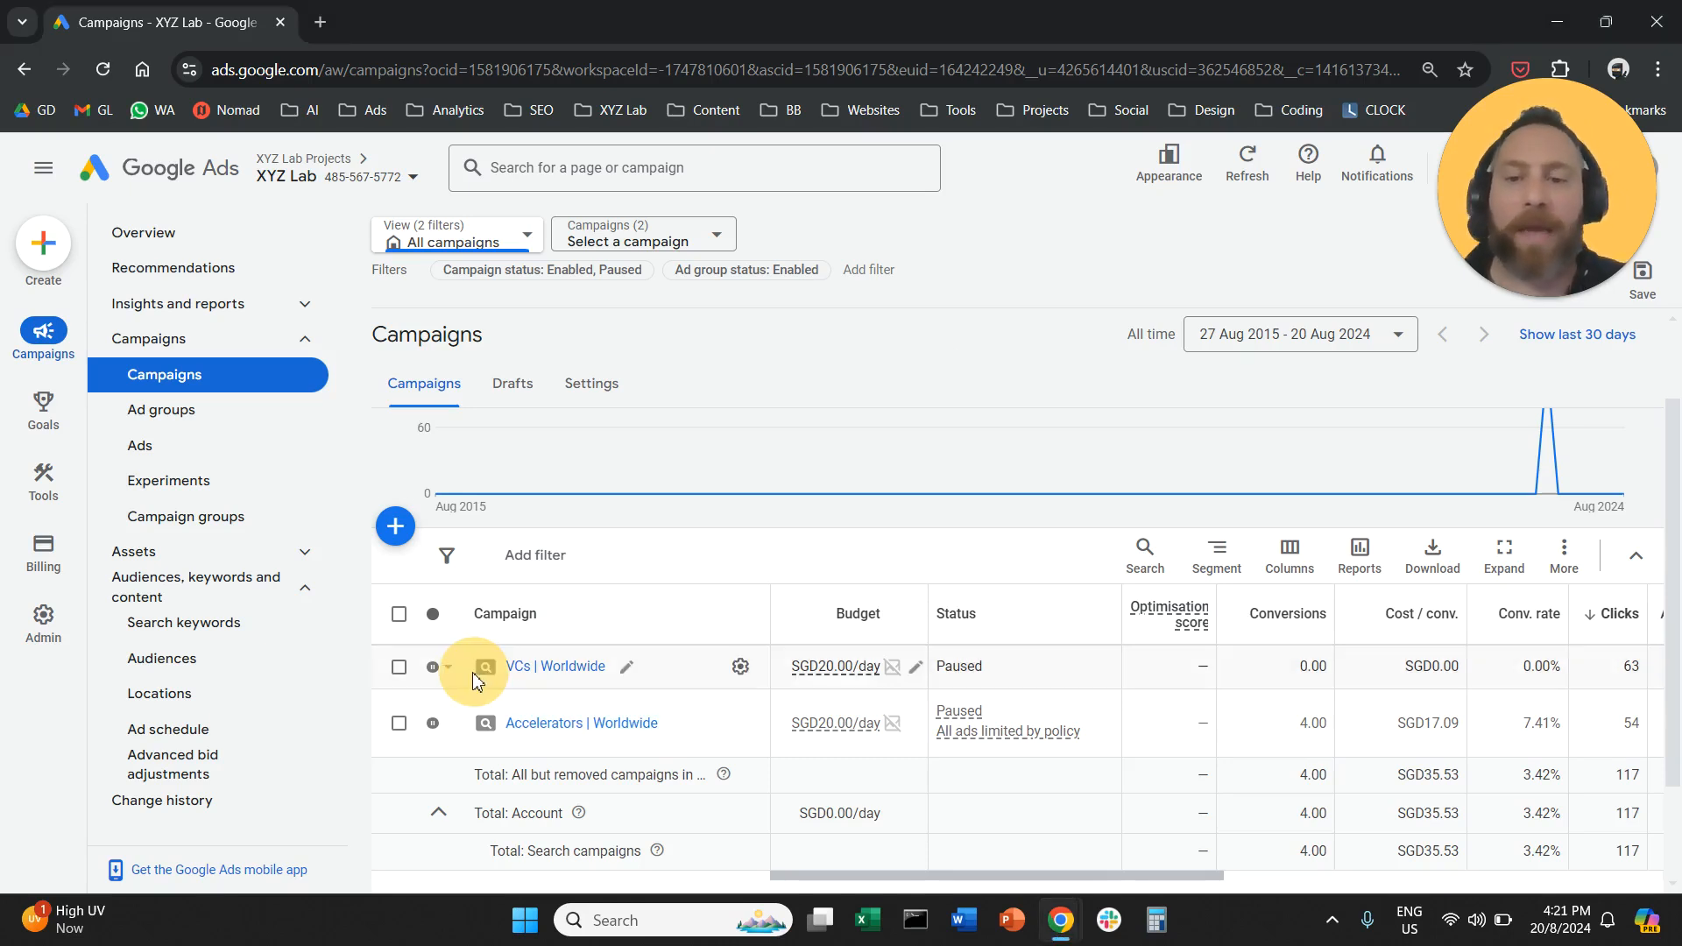
- Switch from VCs | Worldwide to the Accelerators | Worldwide campaign and go to its Settings page
{"action": "double_click", "coordinate": [554, 666]}
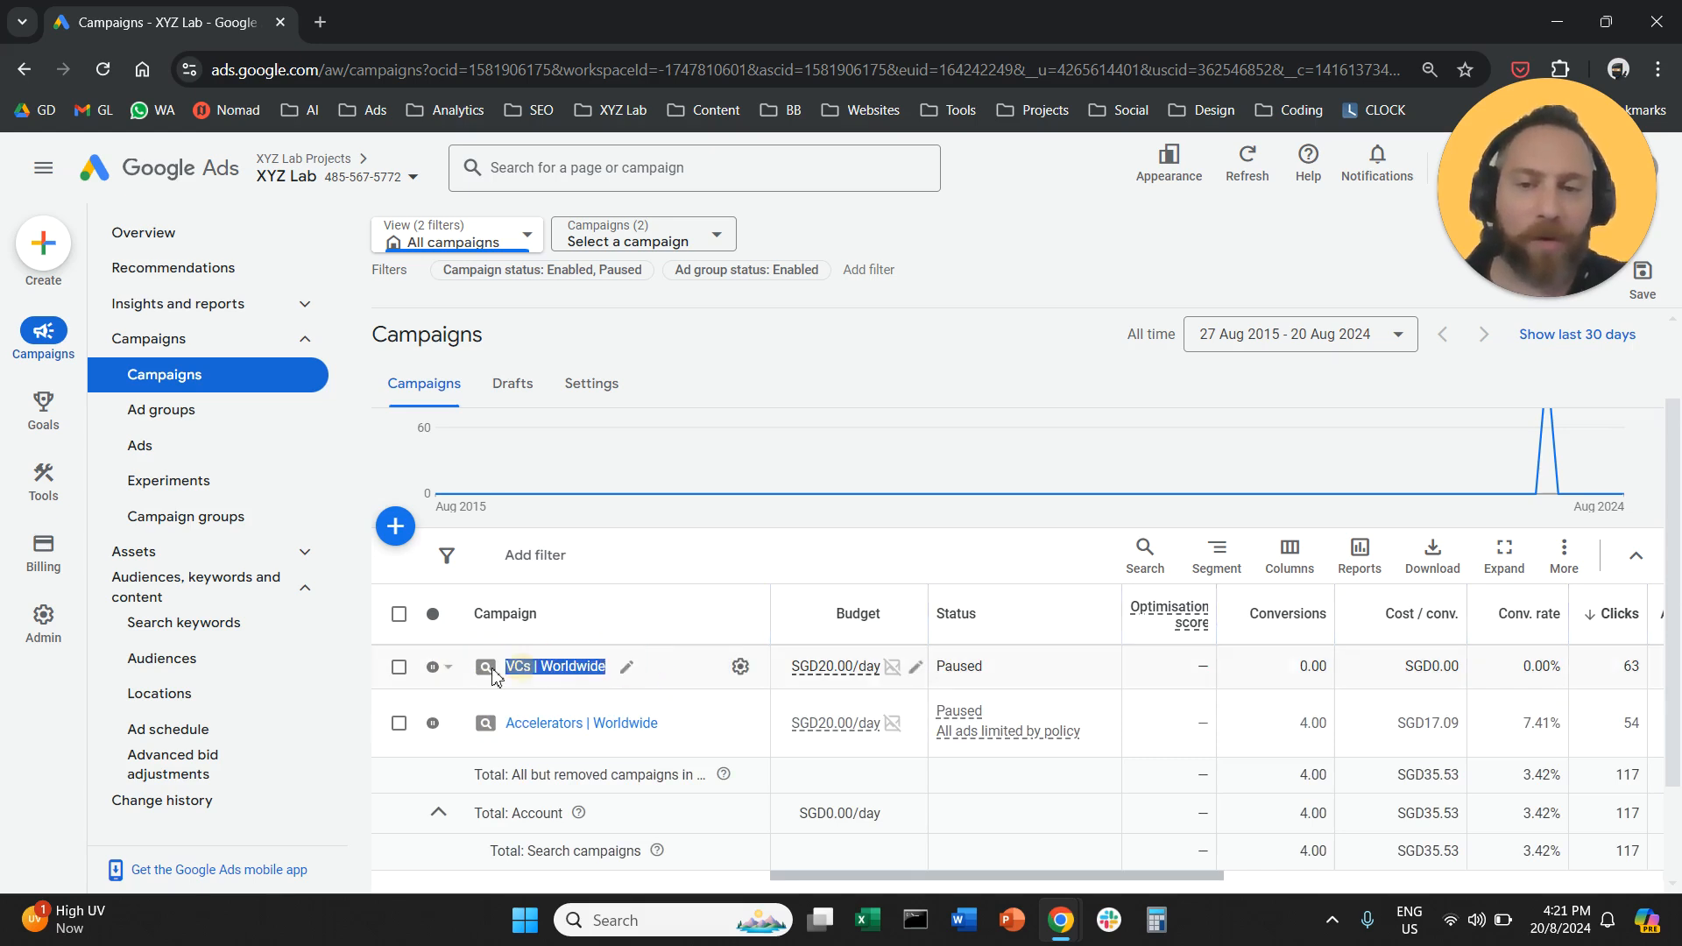
{"action": "mouse_move", "coordinate": [748, 351]}
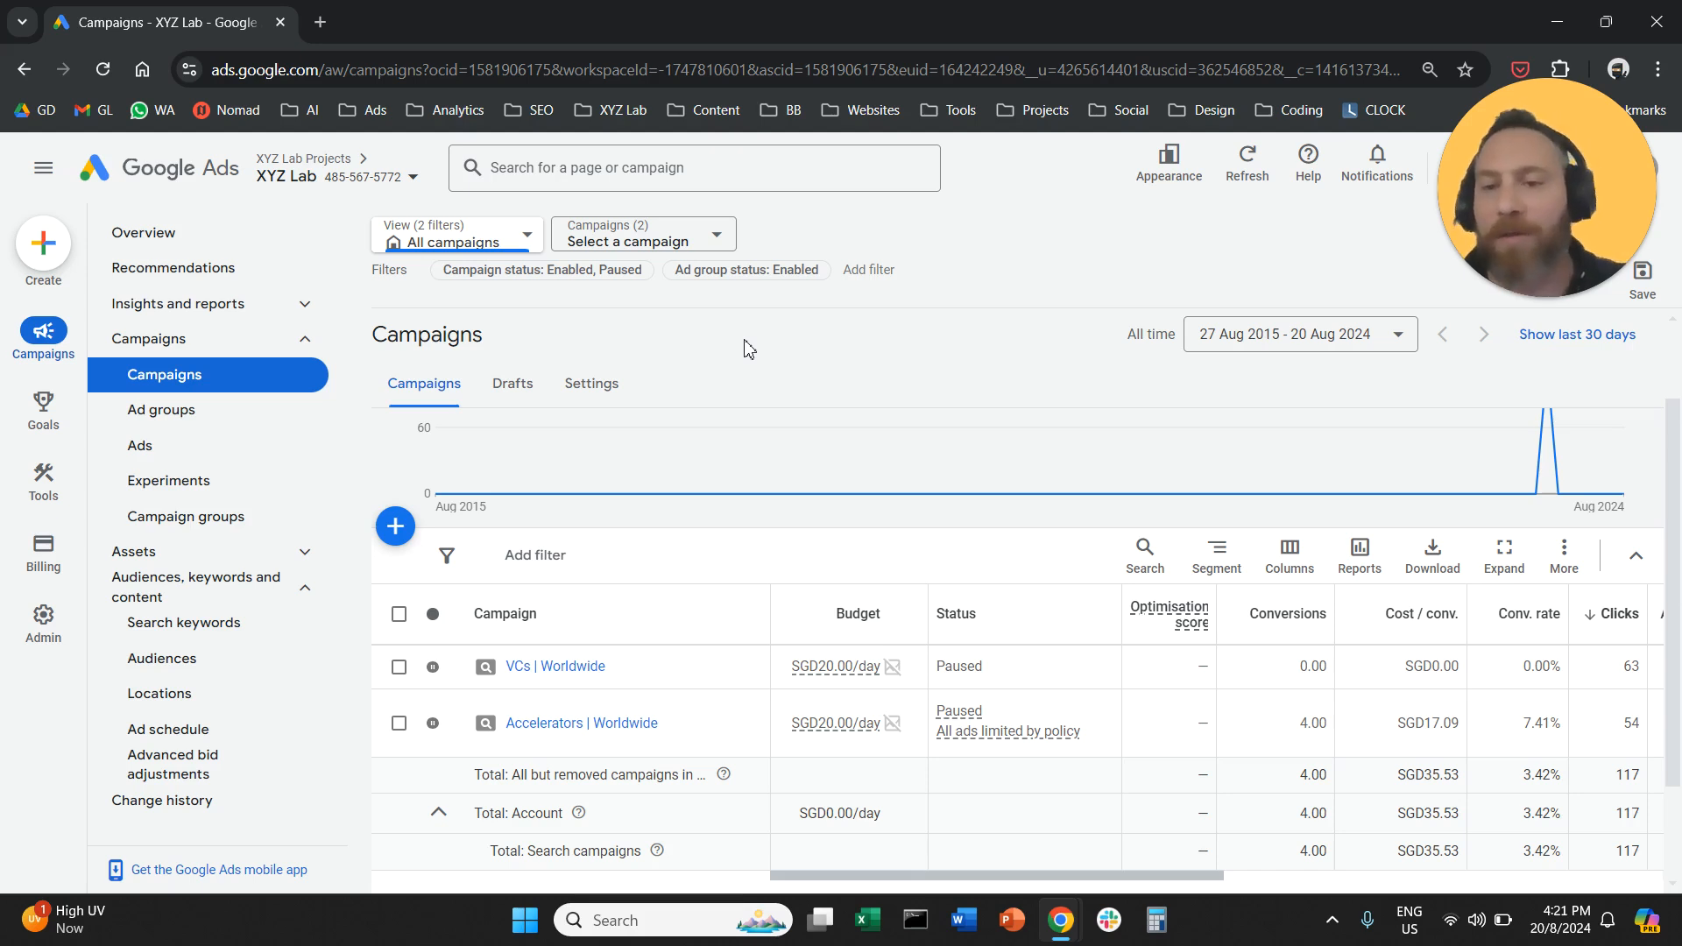
{"action": "mouse_move", "coordinate": [755, 342]}
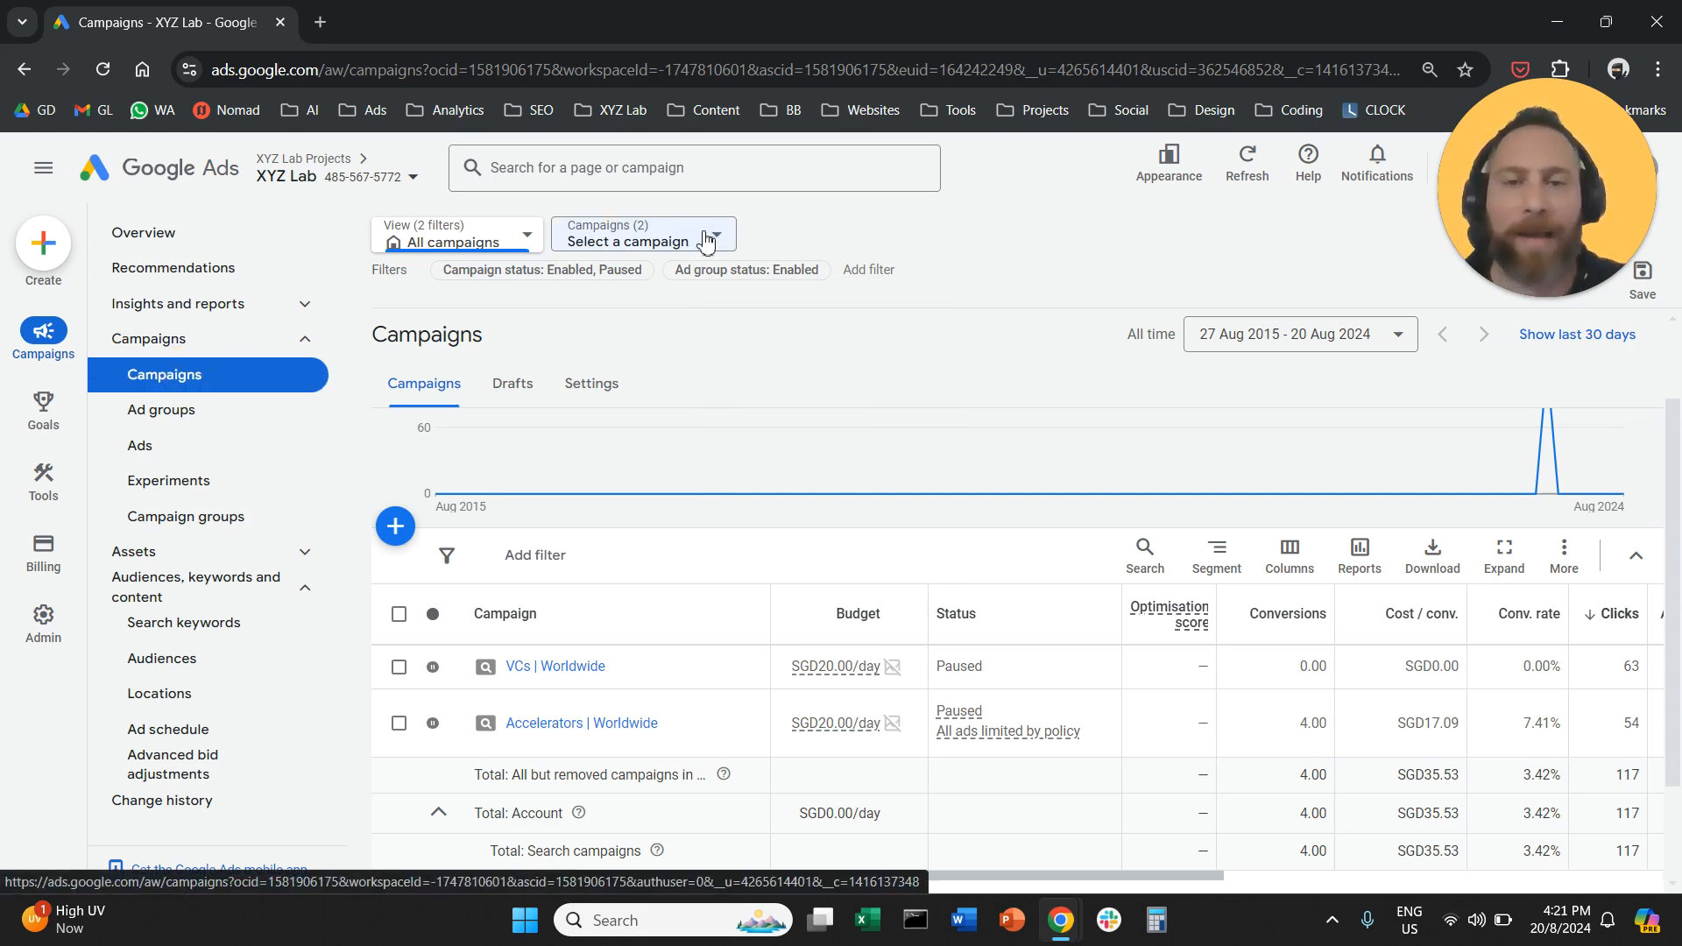
{"action": "left_click", "coordinate": [641, 233]}
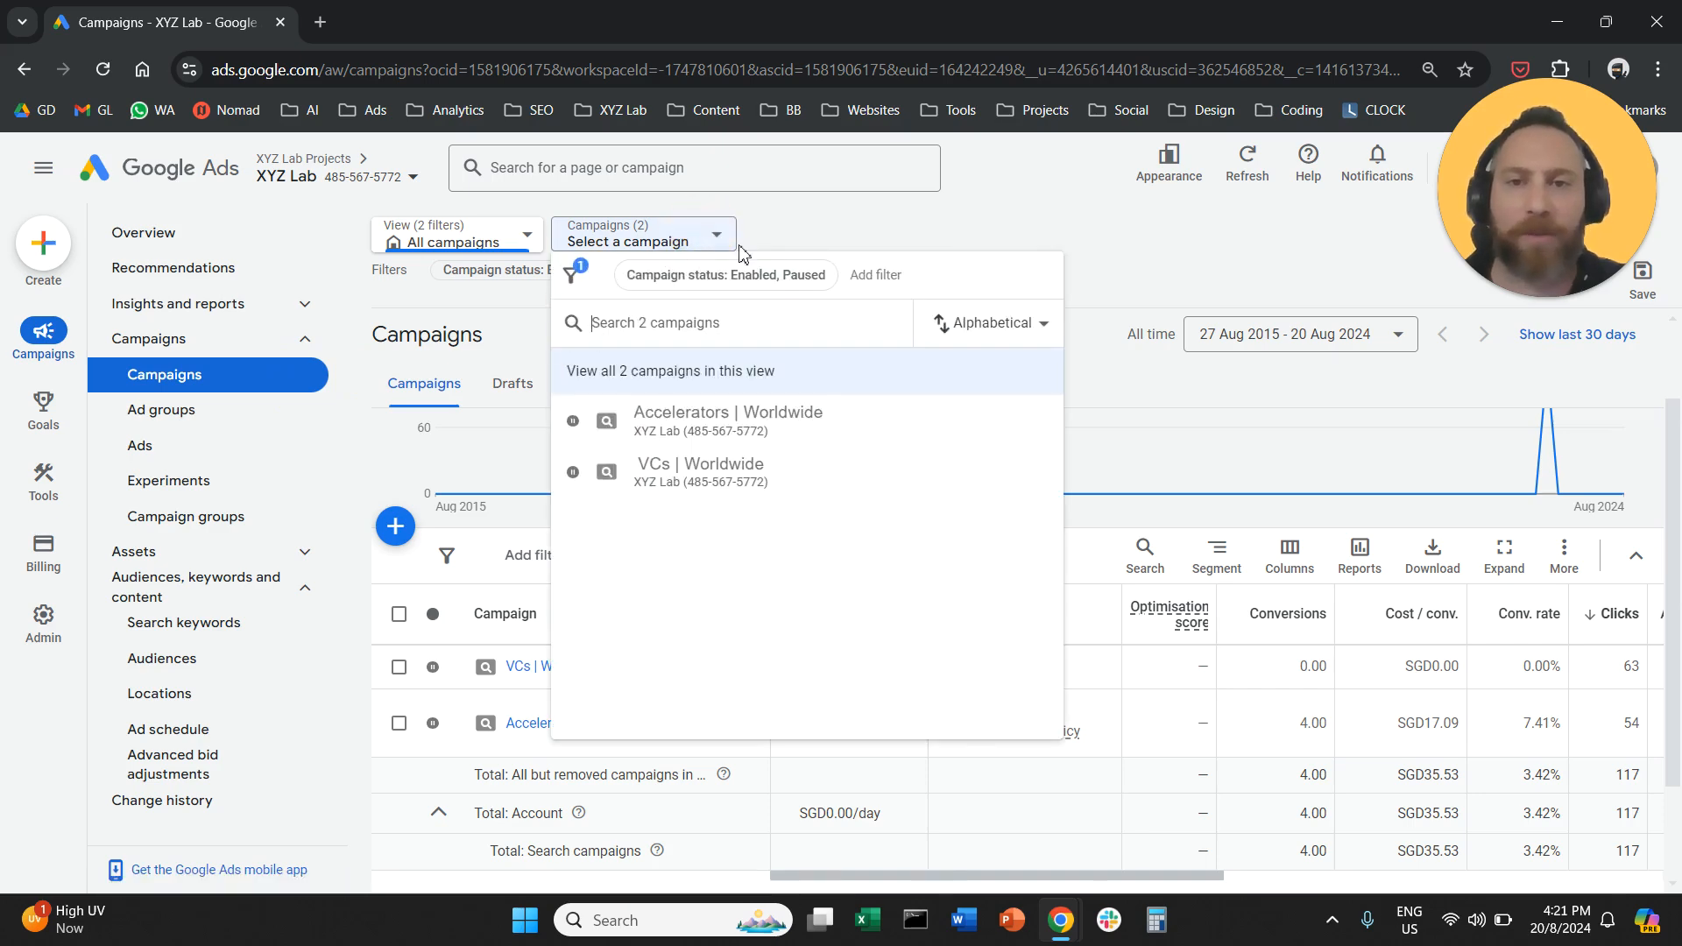
{"action": "left_click", "coordinate": [727, 420]}
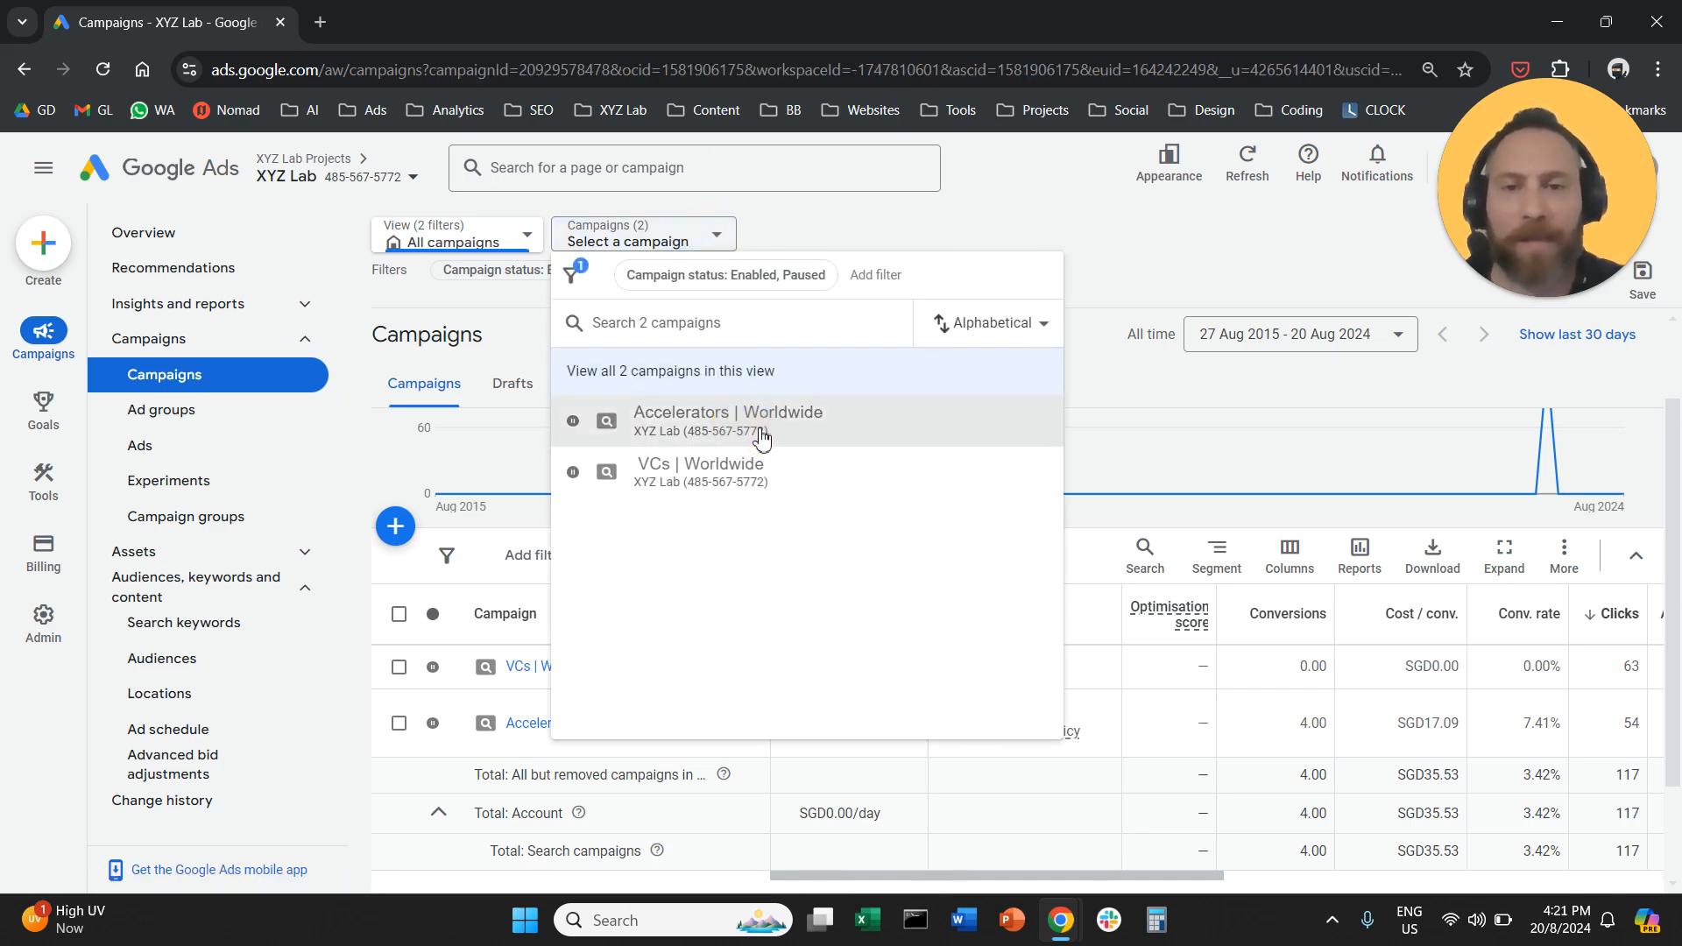
{"action": "left_click", "coordinate": [729, 421]}
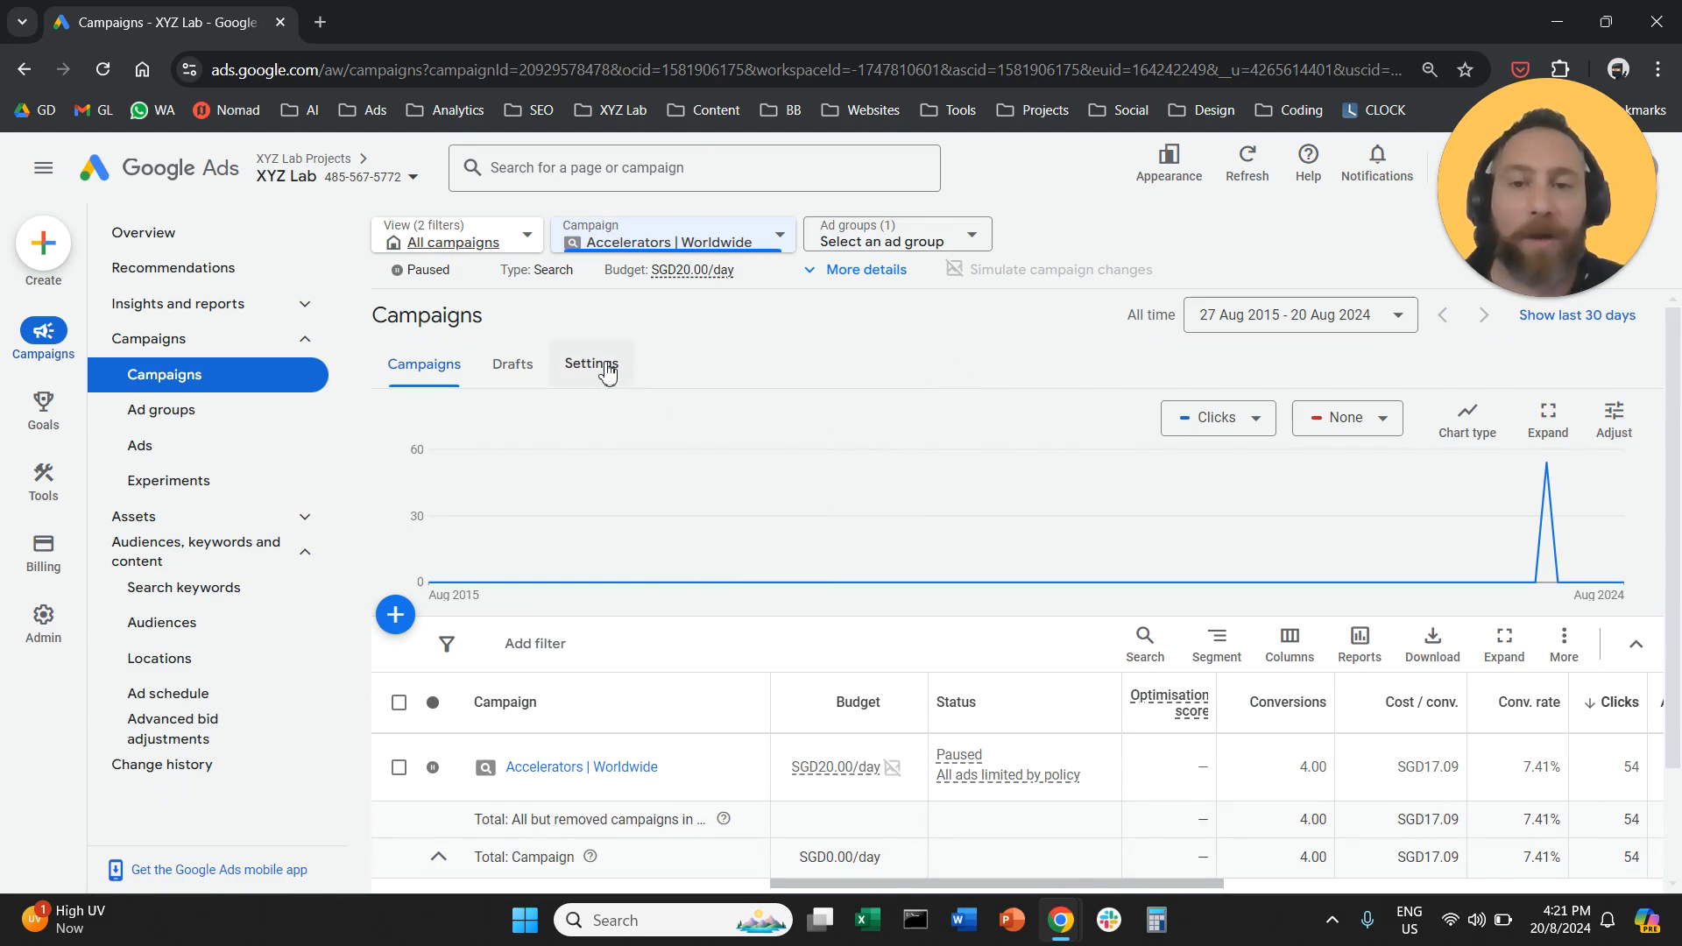
{"action": "left_click", "coordinate": [590, 364]}
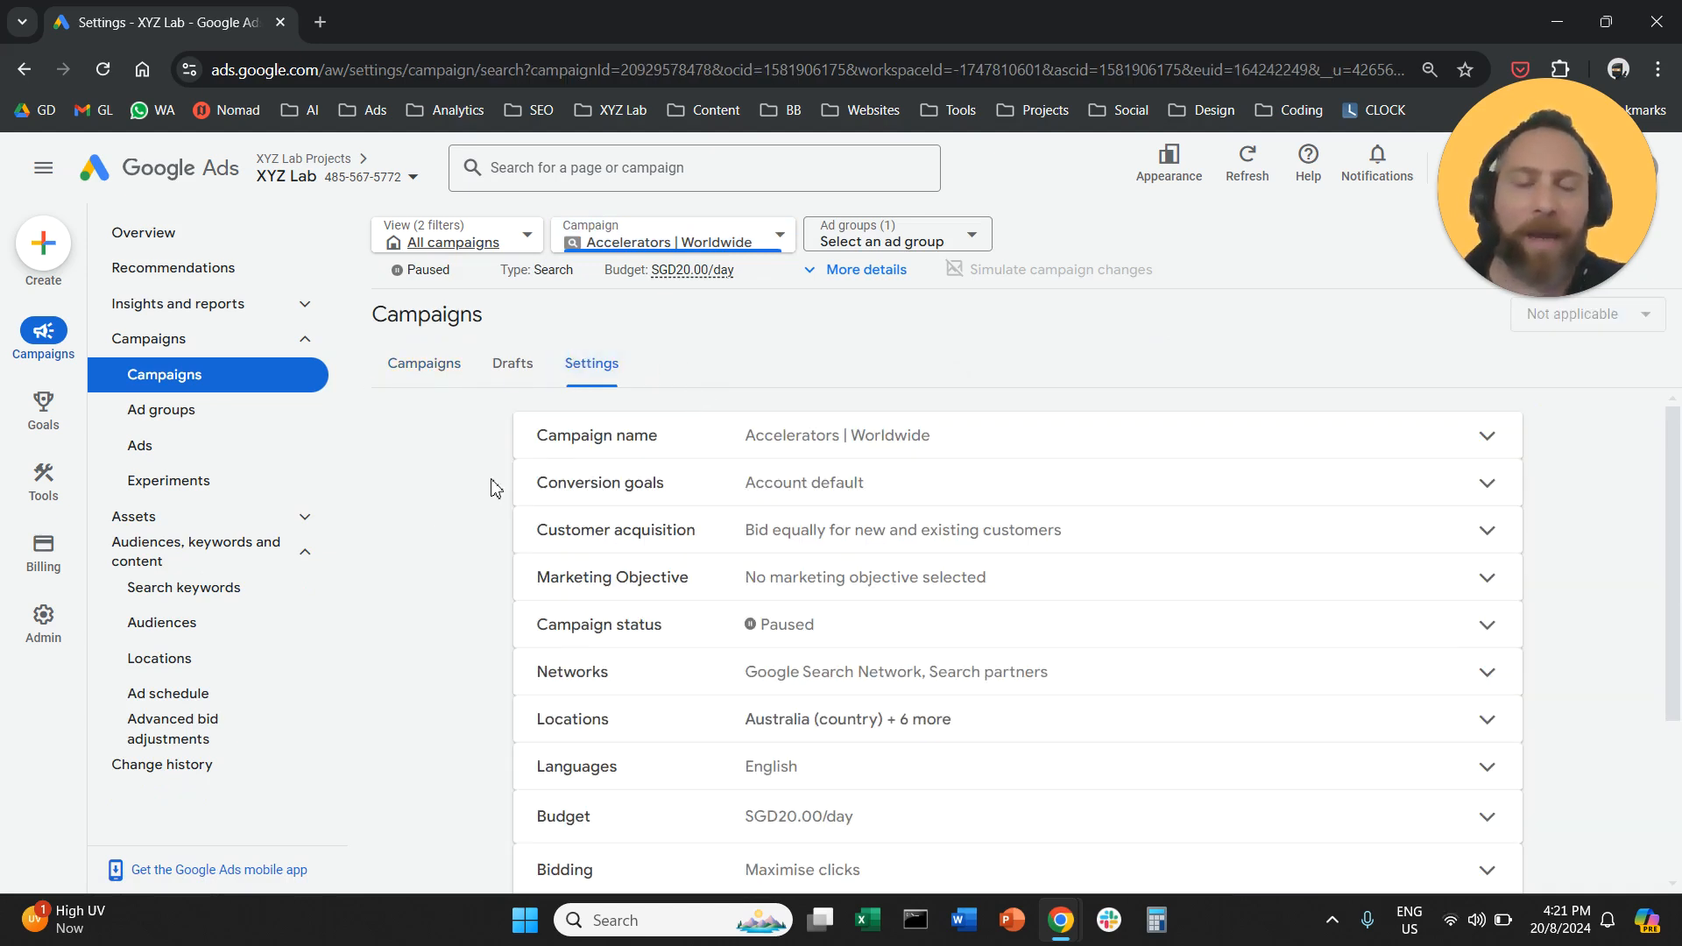
{"action": "mouse_move", "coordinate": [518, 662]}
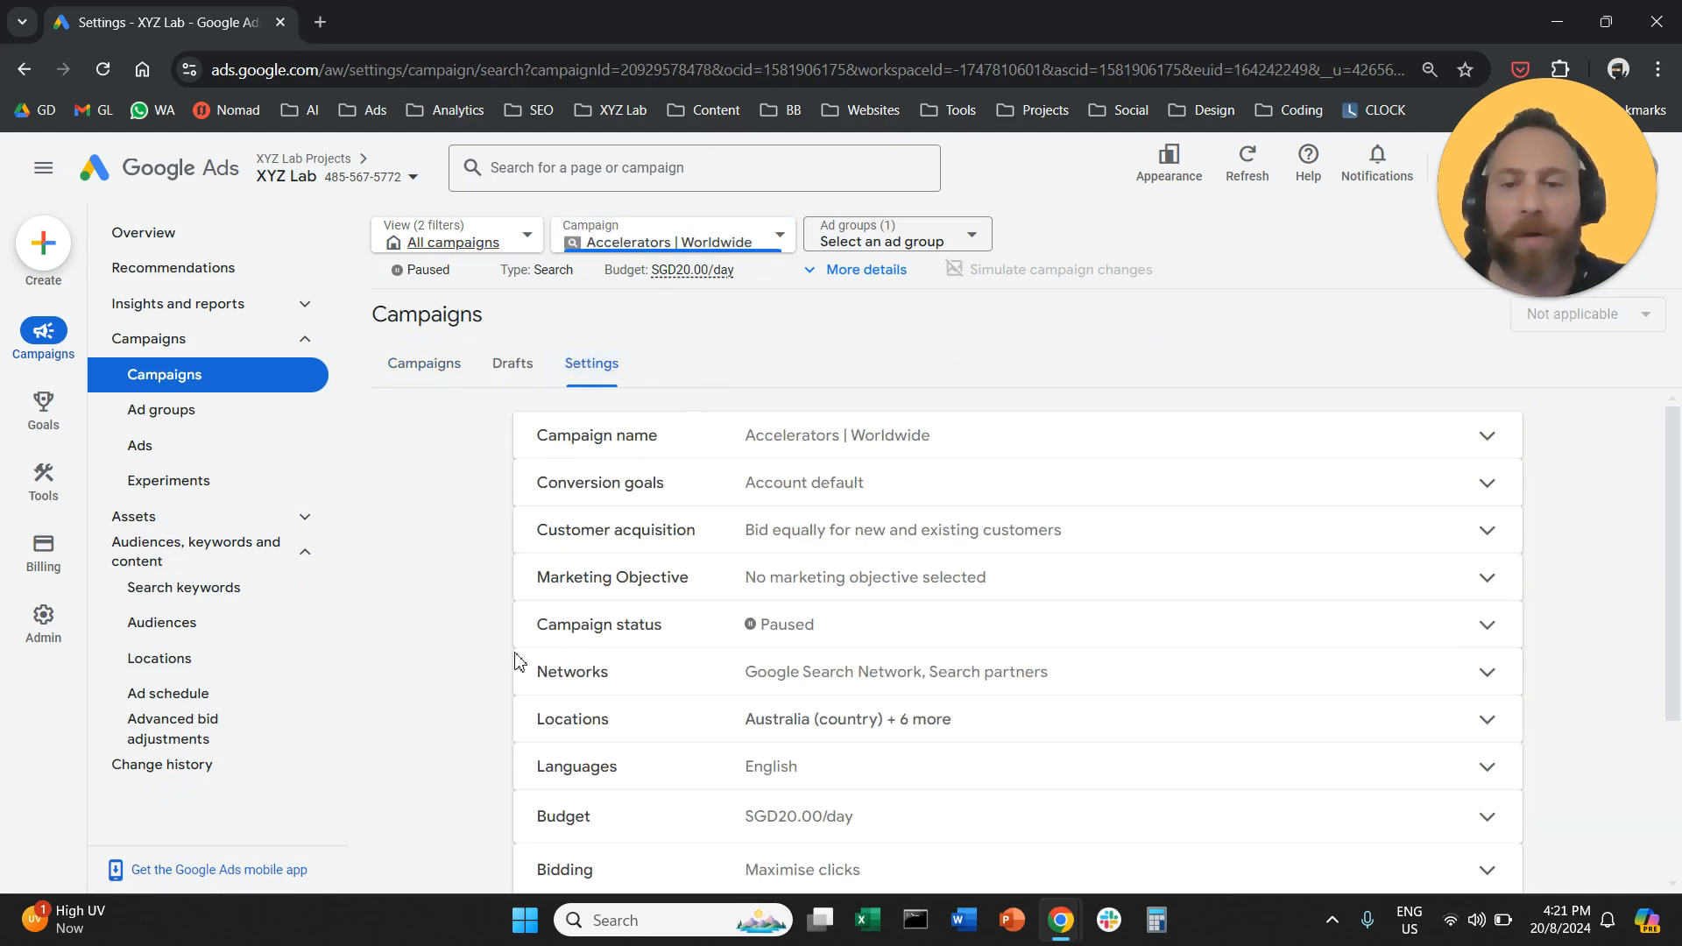
- In Networks, untick Google search partners while leaving Google Display Network unticked, unsaved
{"action": "left_click", "coordinate": [1487, 671]}
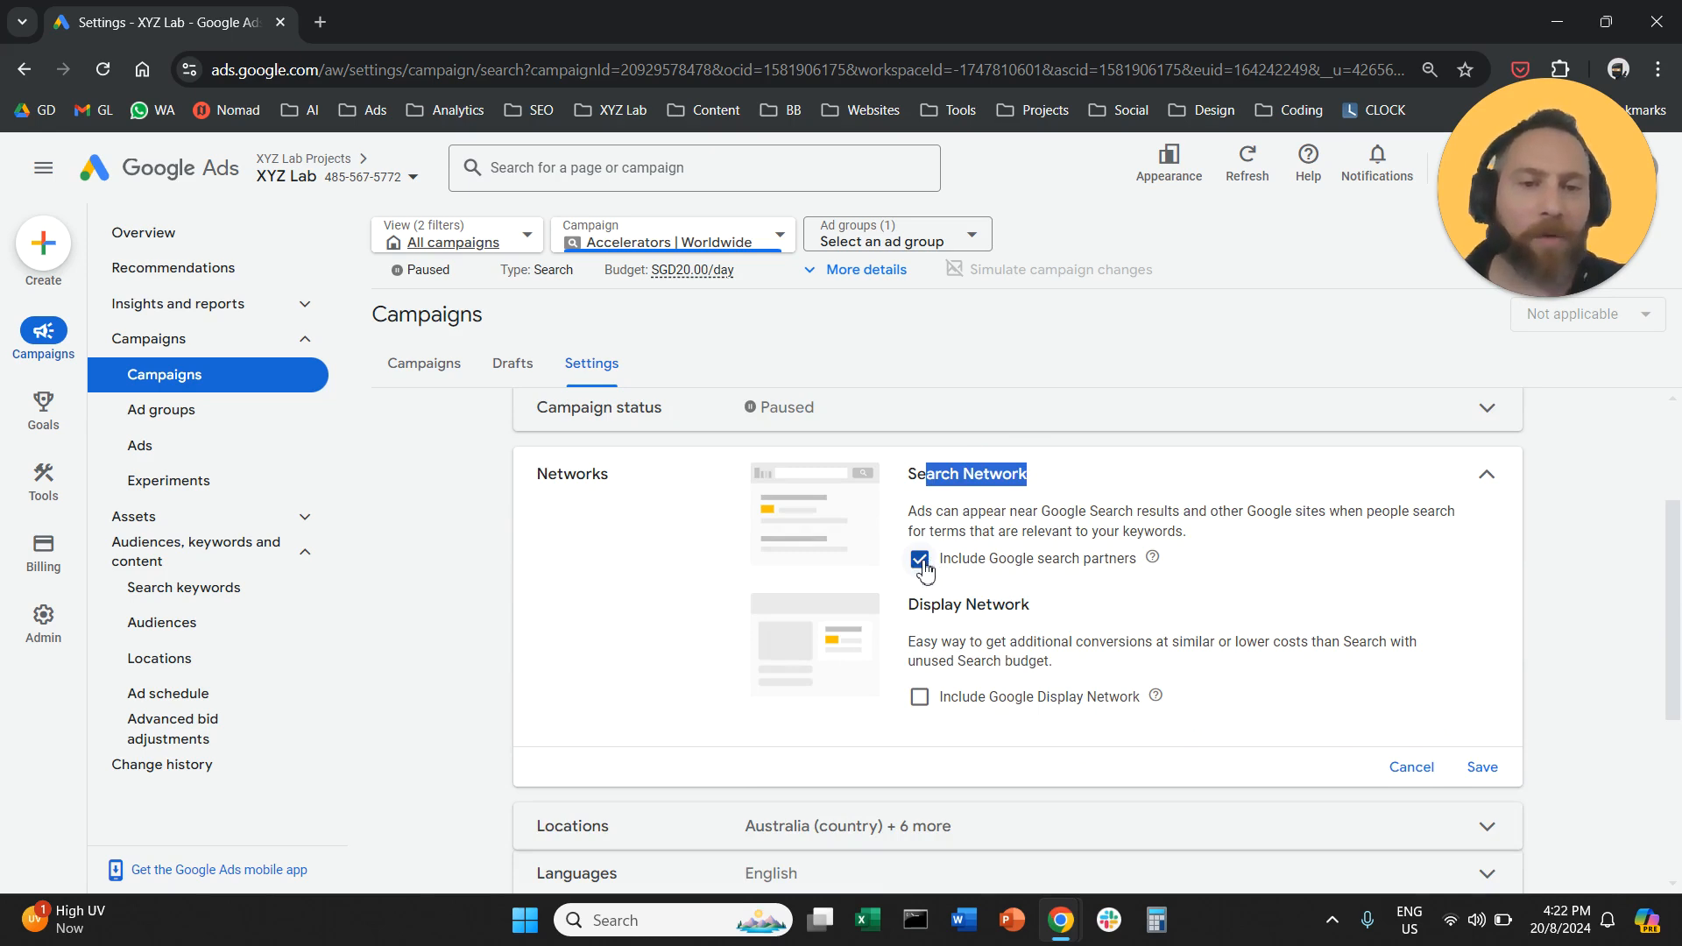
{"action": "left_click", "coordinate": [920, 559]}
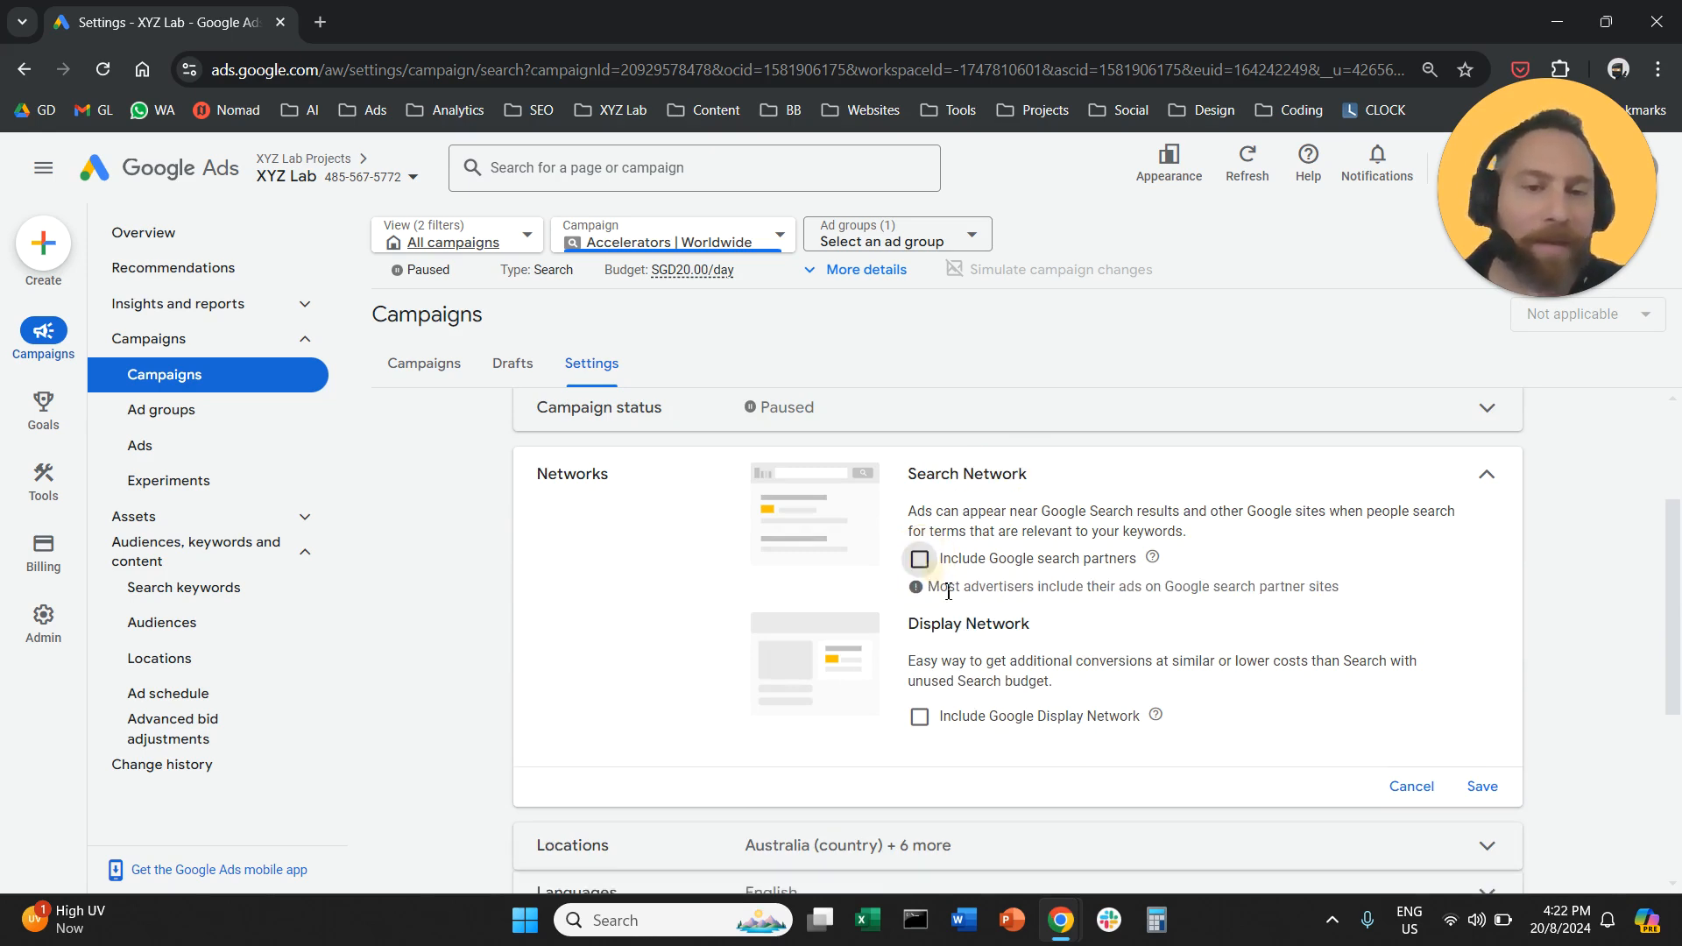
{"action": "mouse_move", "coordinate": [953, 596]}
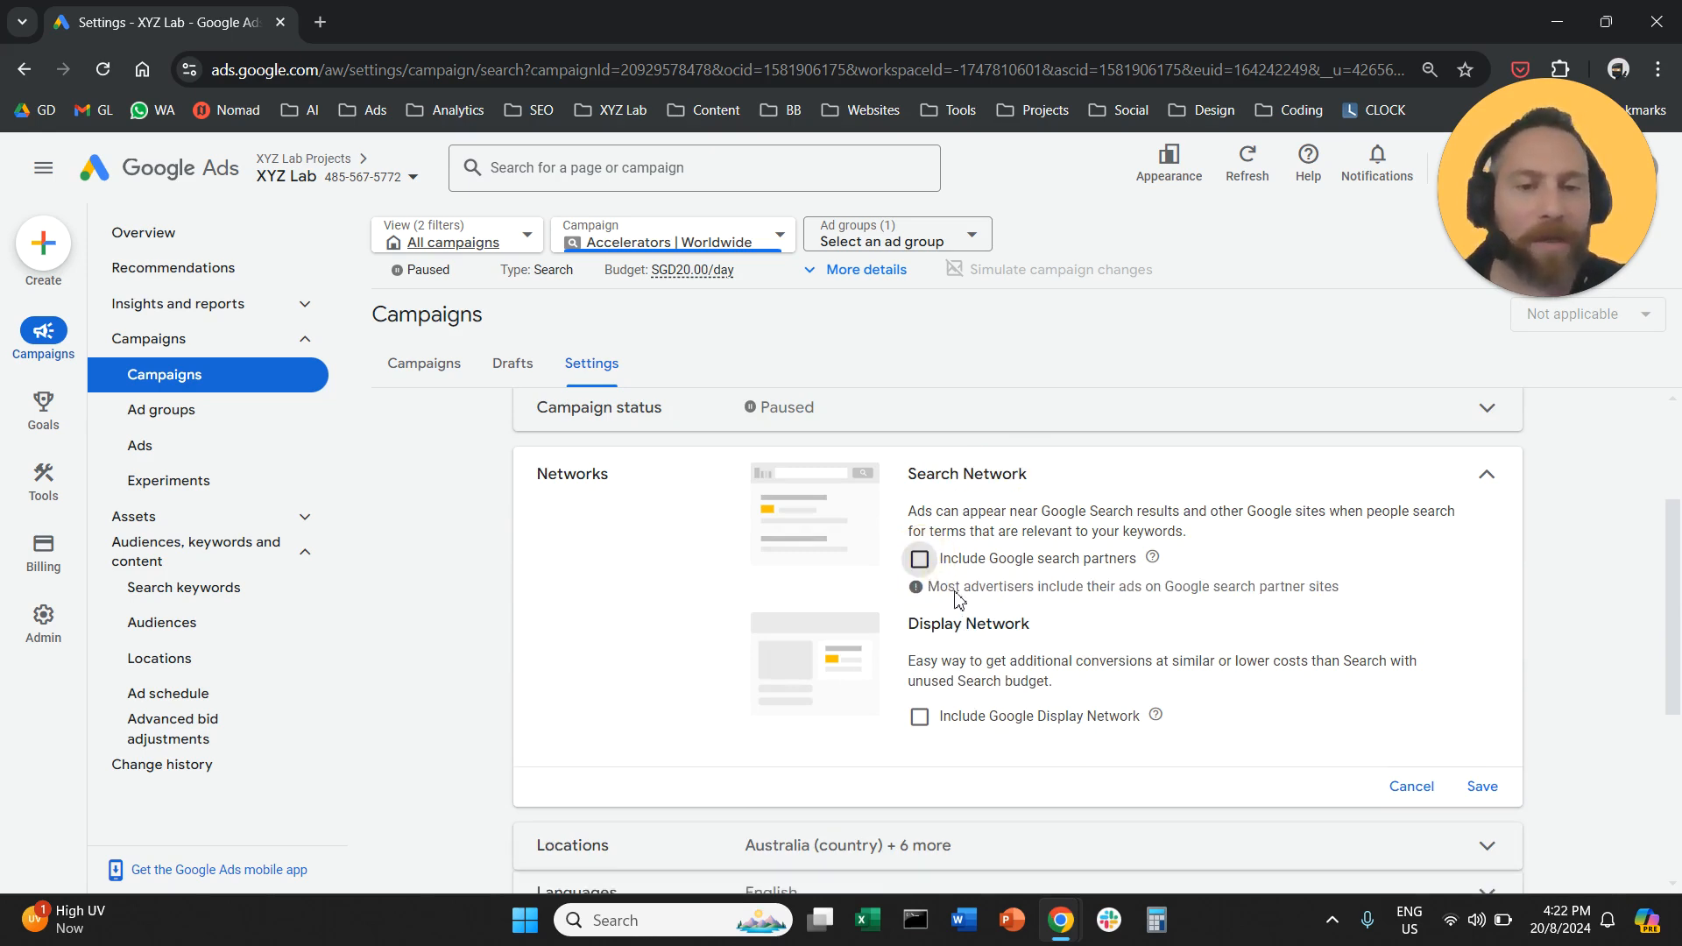
{"action": "double_click", "coordinate": [967, 624]}
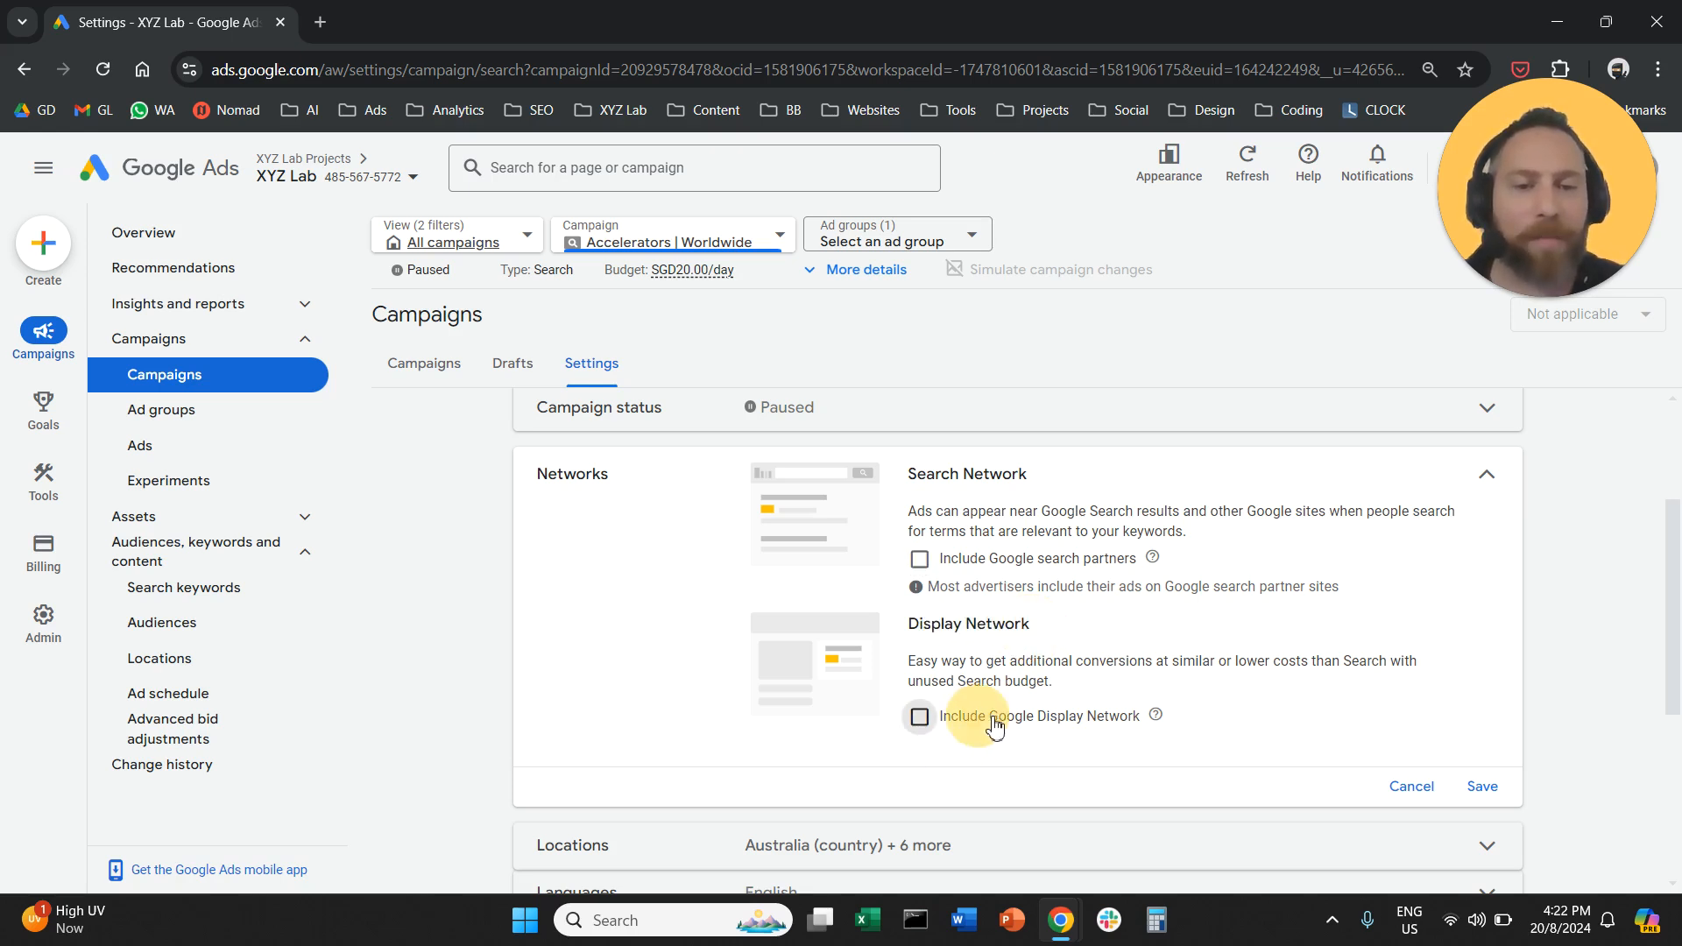
{"action": "mouse_move", "coordinate": [1254, 692]}
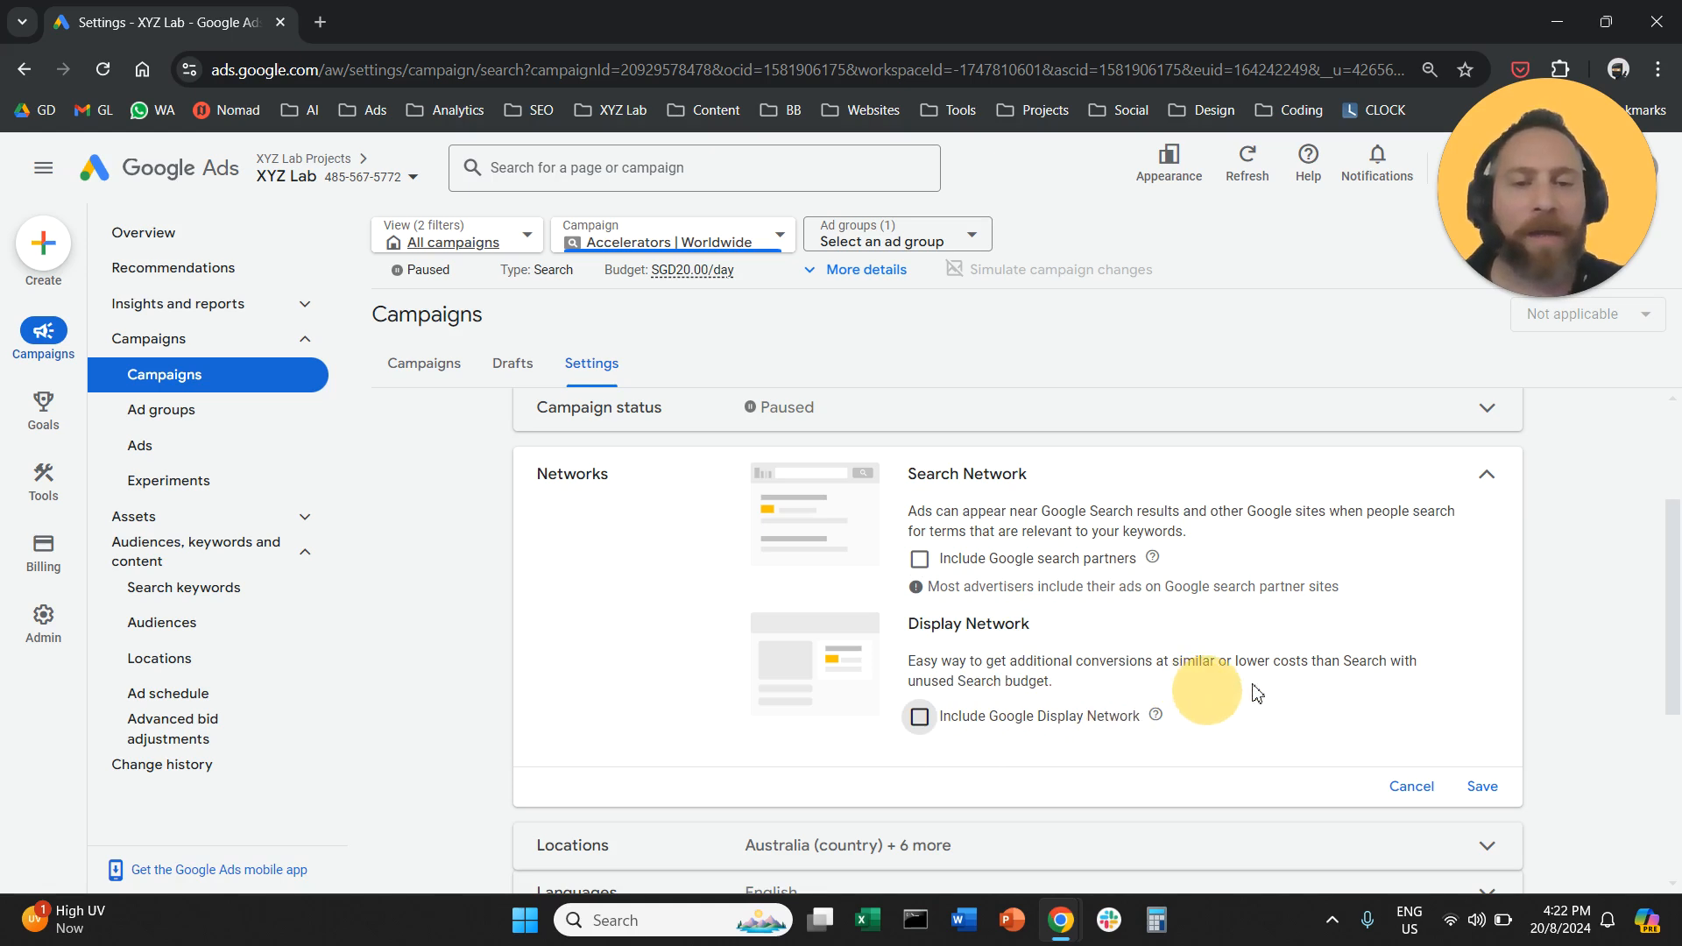
{"action": "mouse_move", "coordinate": [1564, 613]}
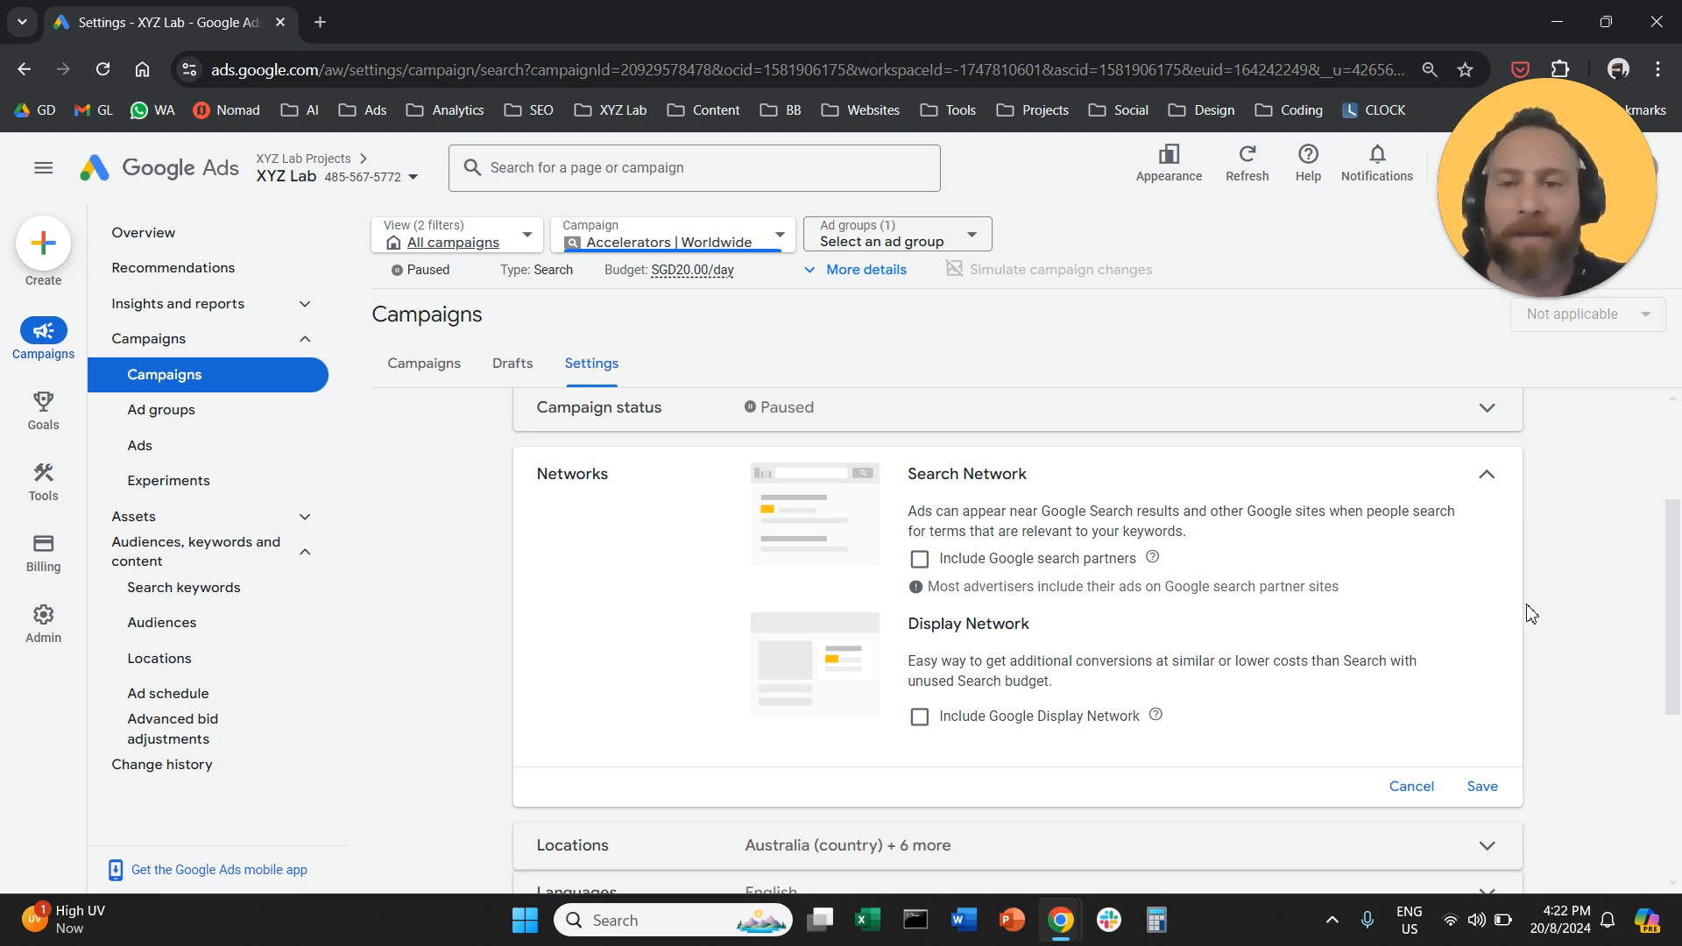
{"action": "mouse_move", "coordinate": [393, 547]}
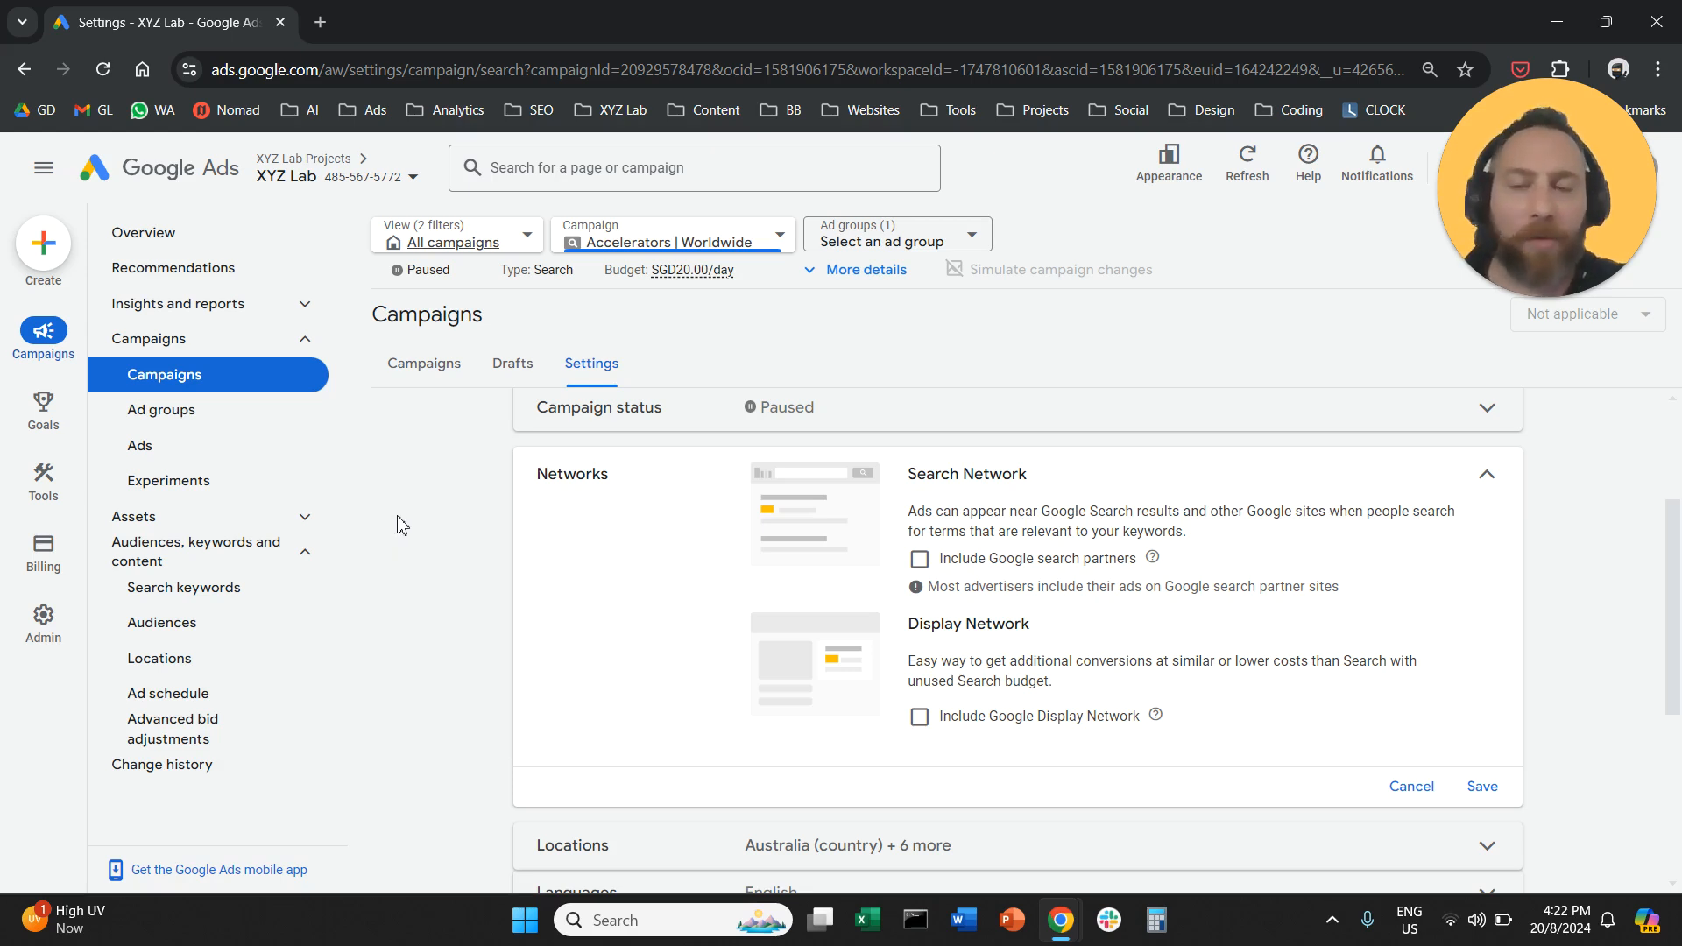
{"action": "mouse_move", "coordinate": [398, 523]}
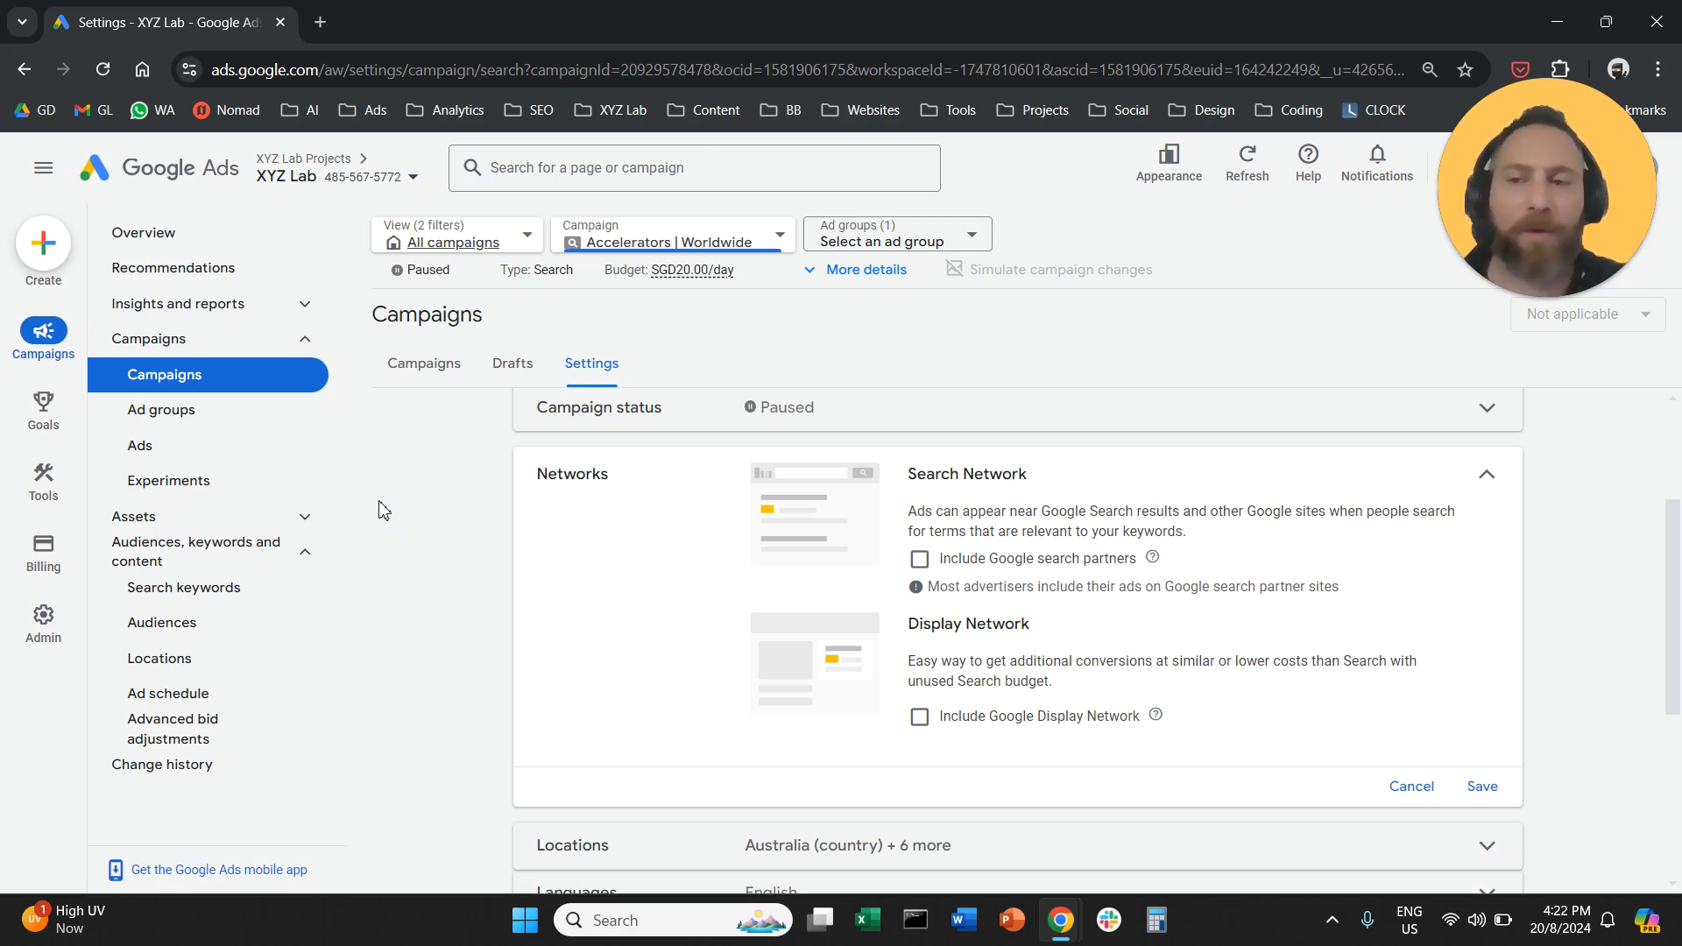
- Return to the Campaigns overview and set the view to All campaigns, discarding the unsaved change
{"action": "left_click", "coordinate": [165, 375]}
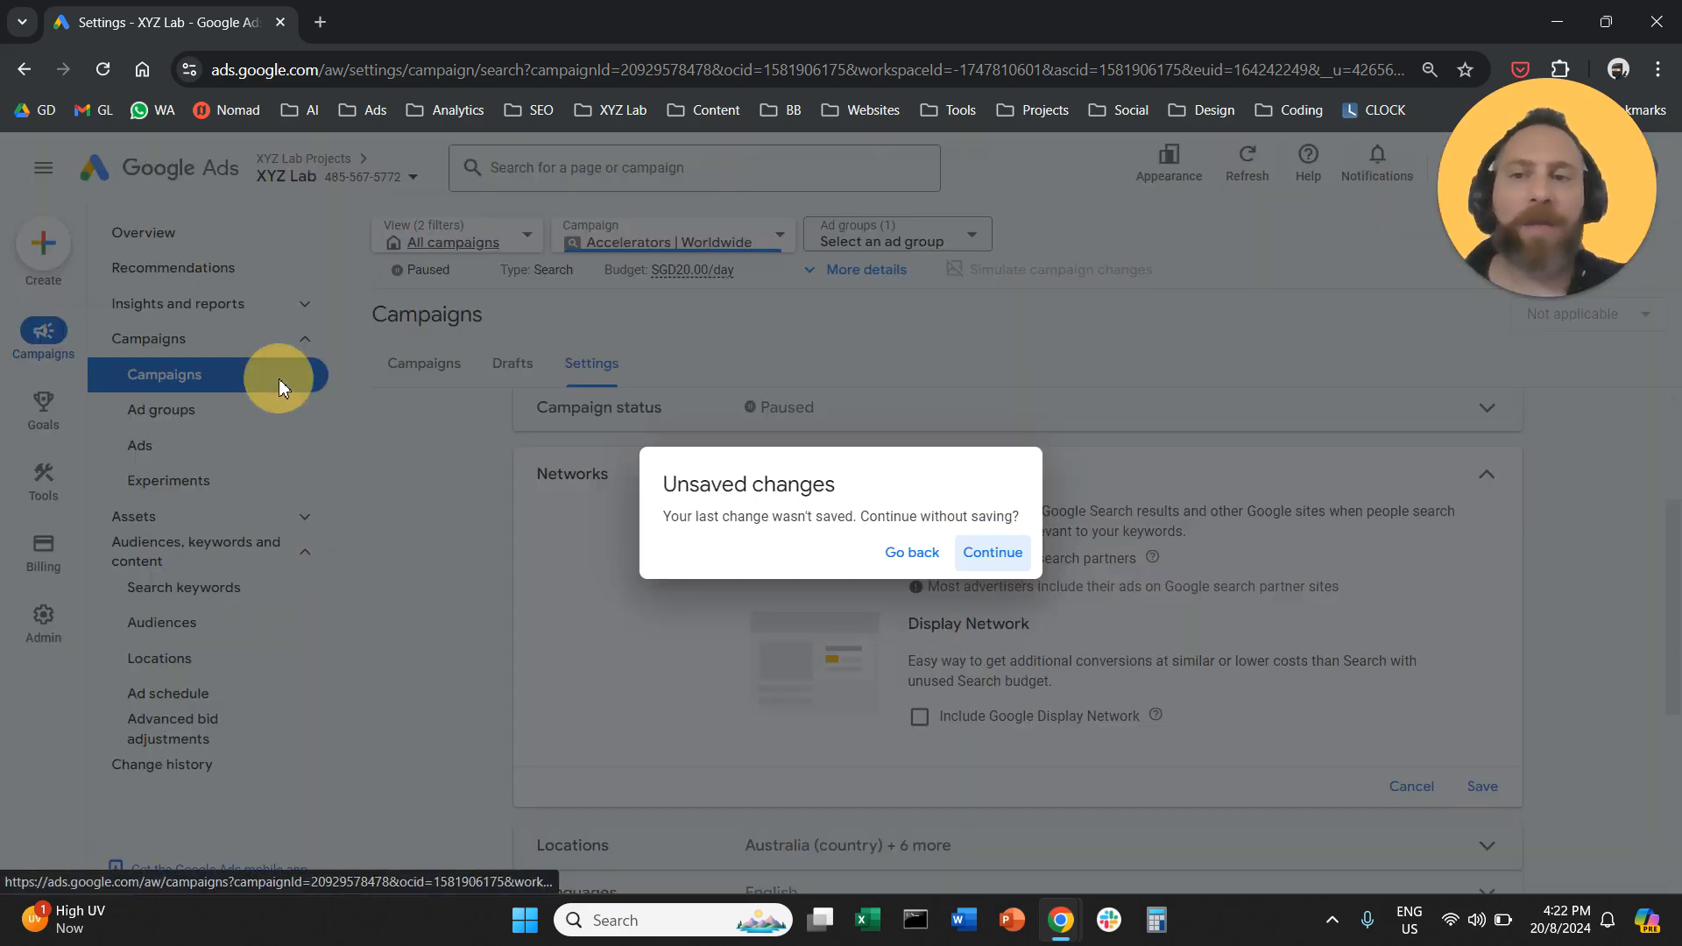
{"action": "left_click", "coordinate": [990, 551]}
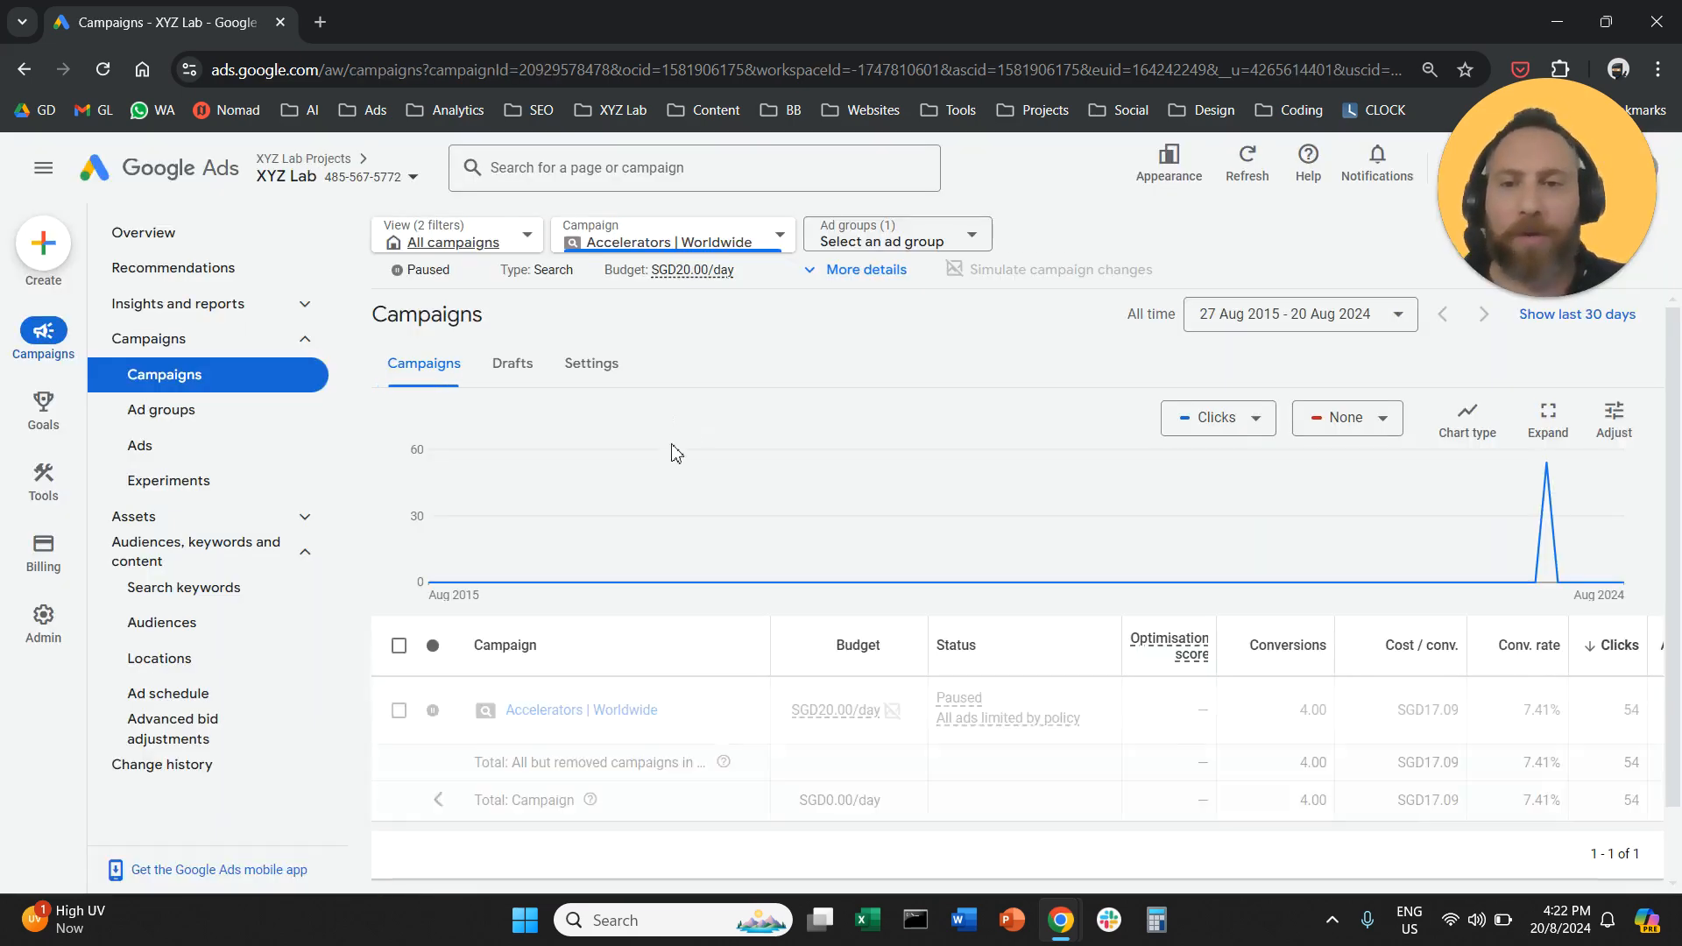
{"action": "mouse_move", "coordinate": [792, 581]}
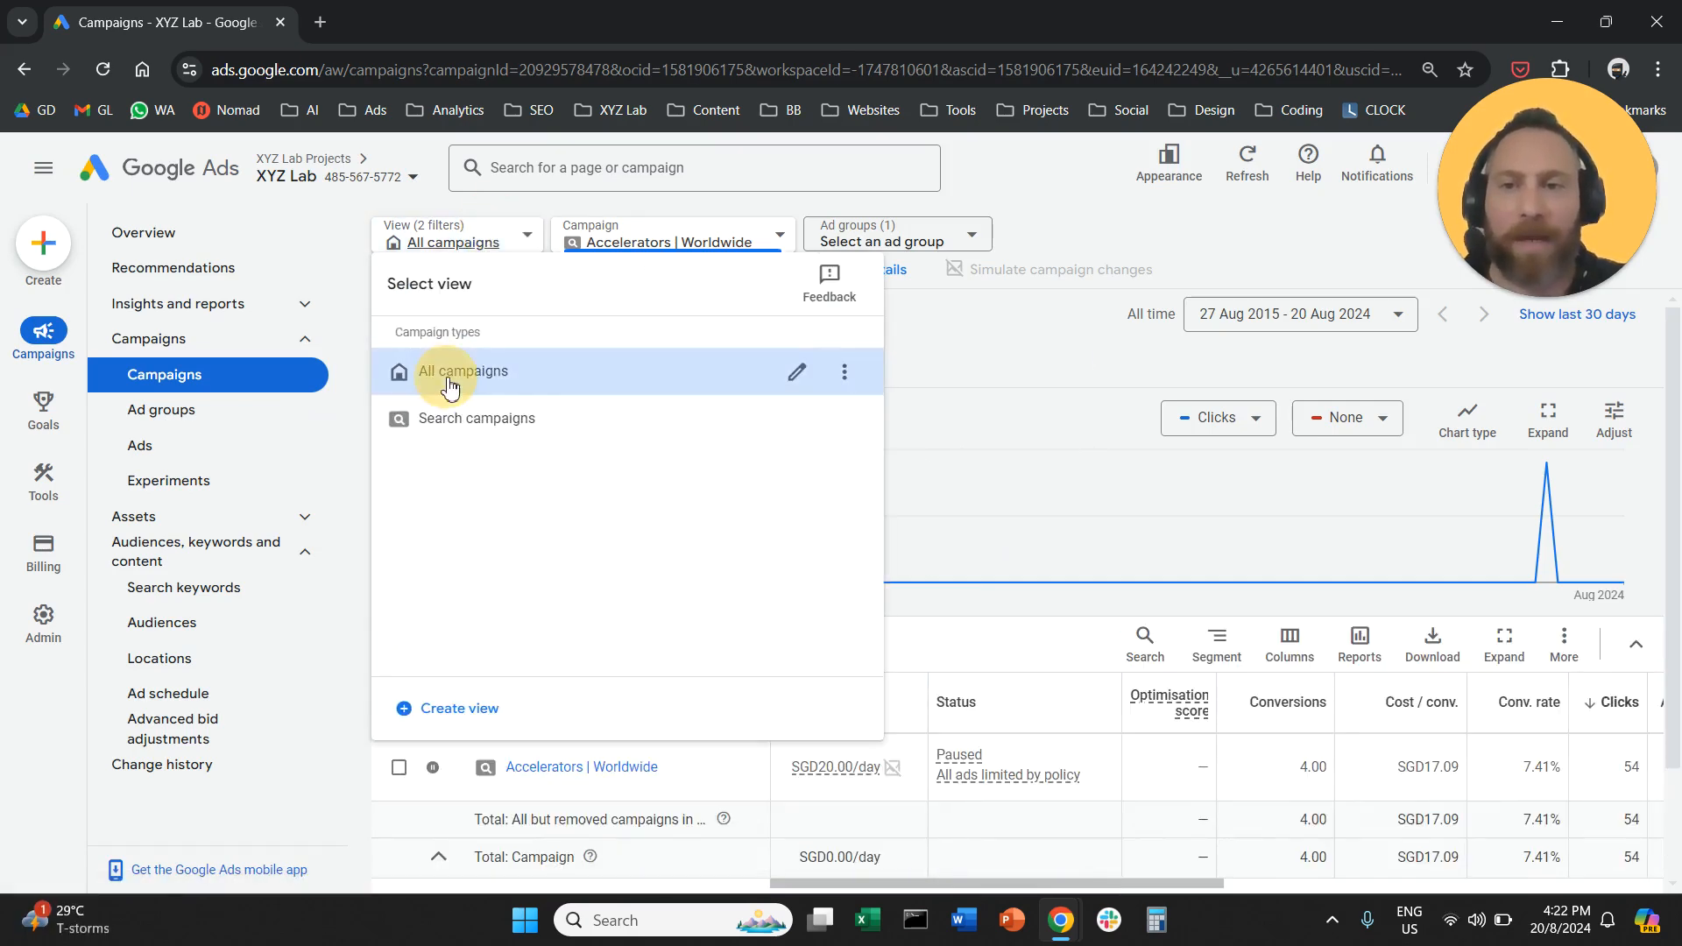
{"action": "left_click", "coordinate": [461, 369]}
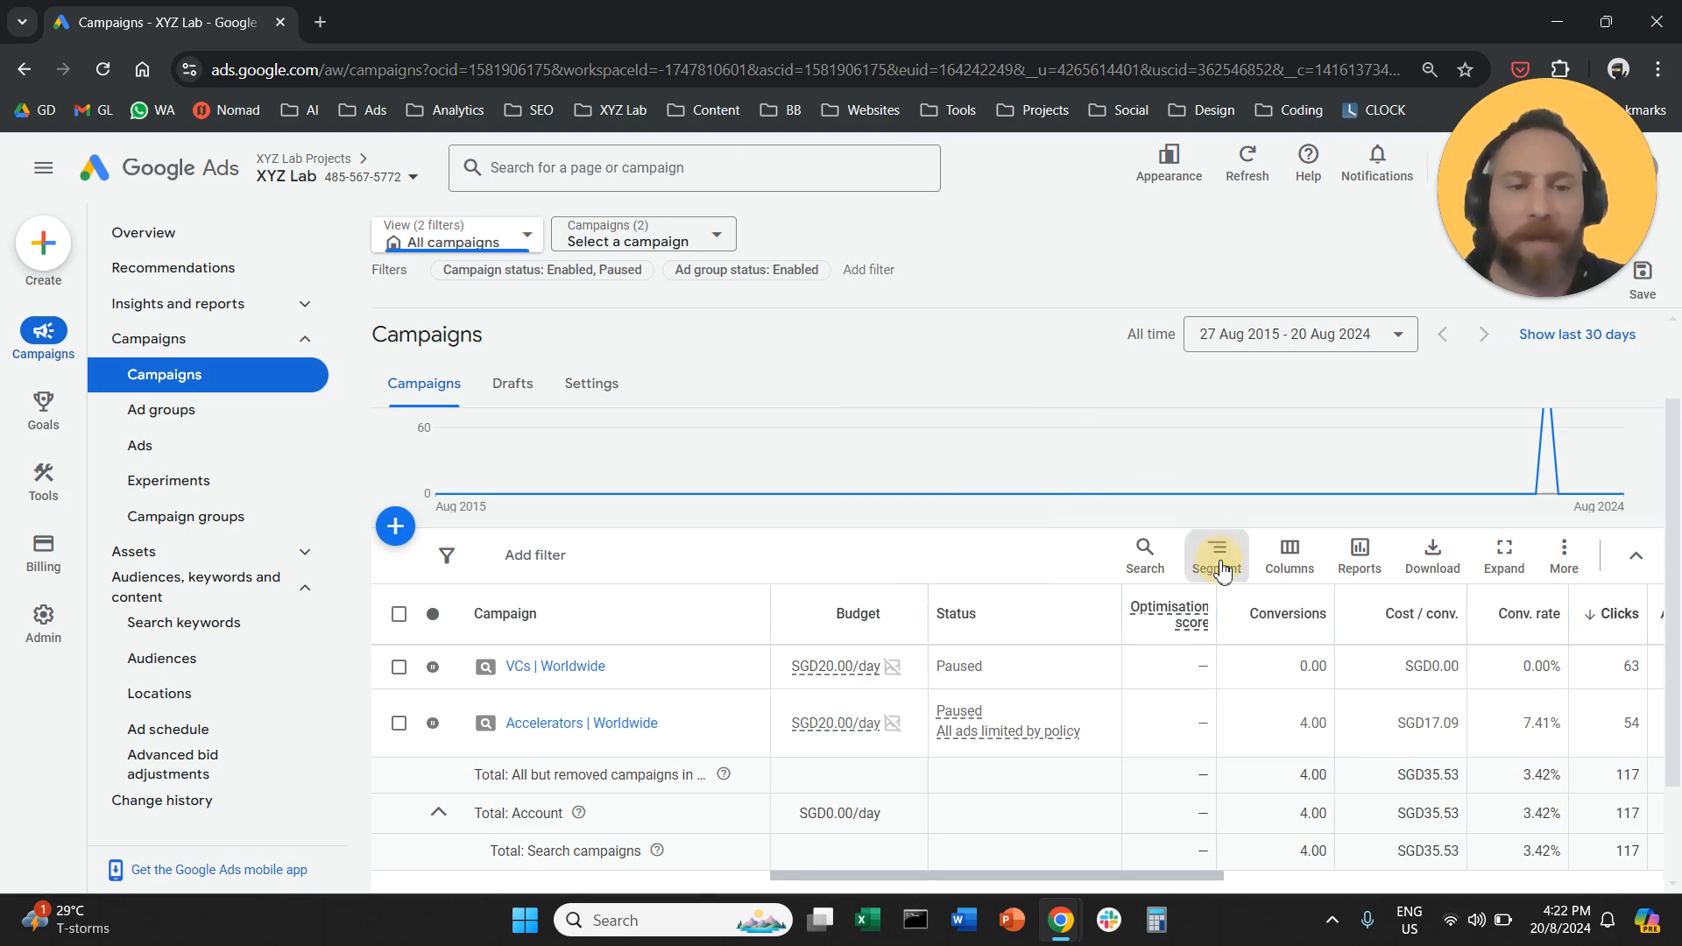
- Segment the table by Network (with search partners) and check the Google Display Network row shows zero clicks and conversions
{"action": "left_click", "coordinate": [1216, 556]}
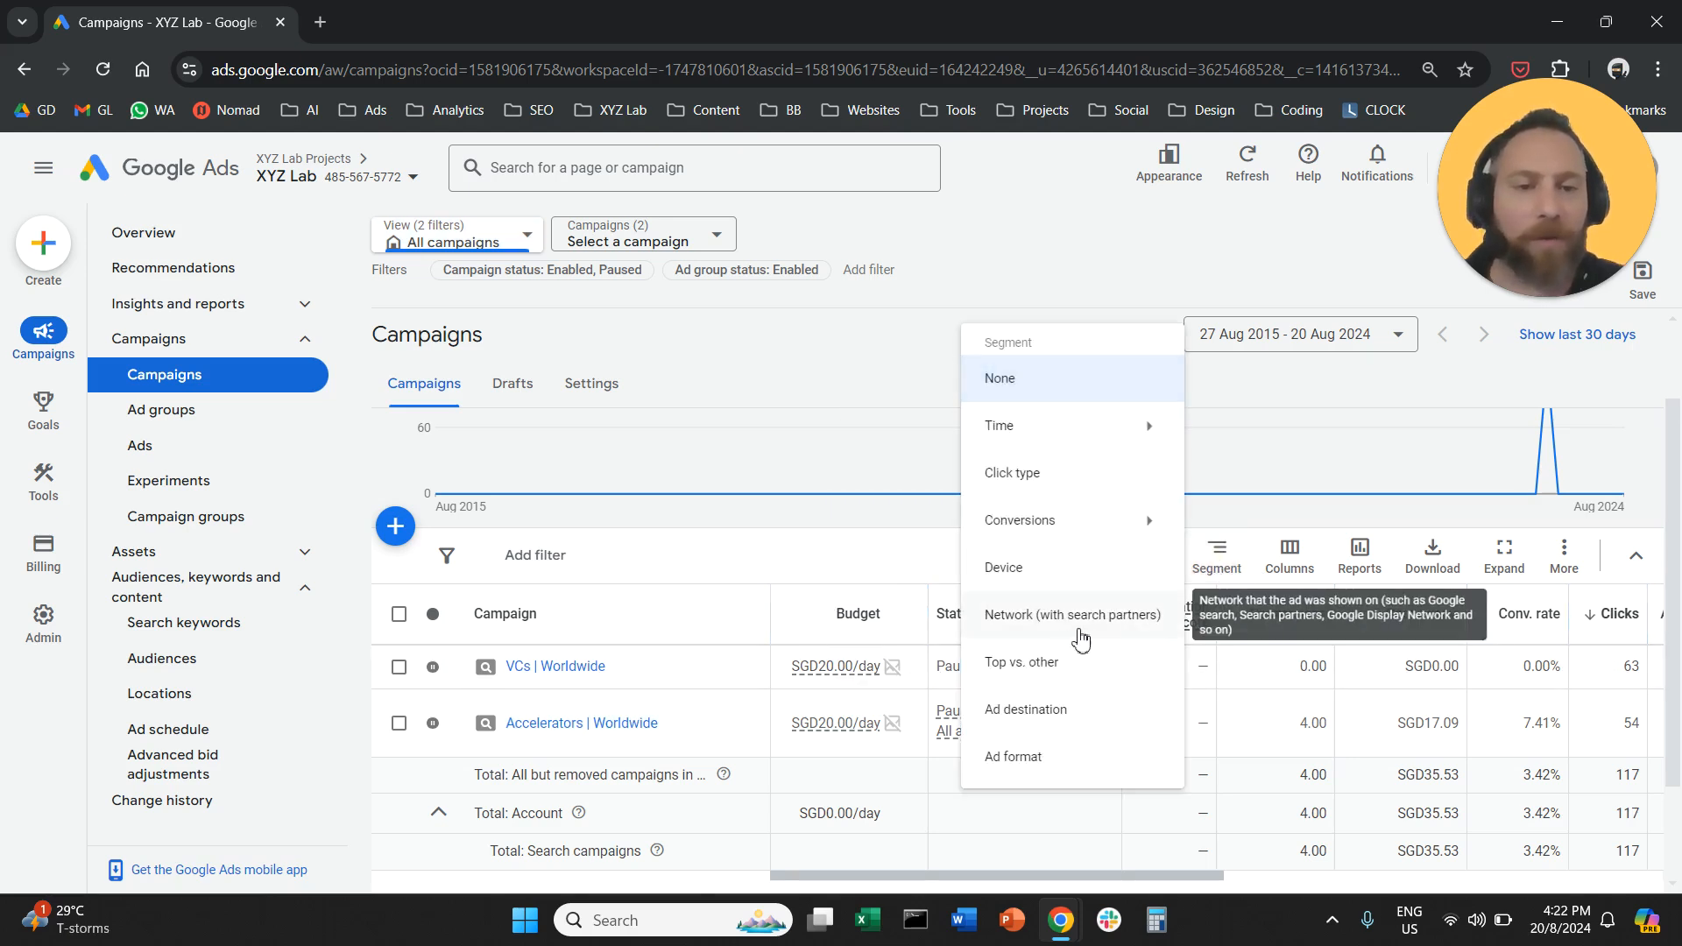
{"action": "left_click", "coordinate": [1072, 615]}
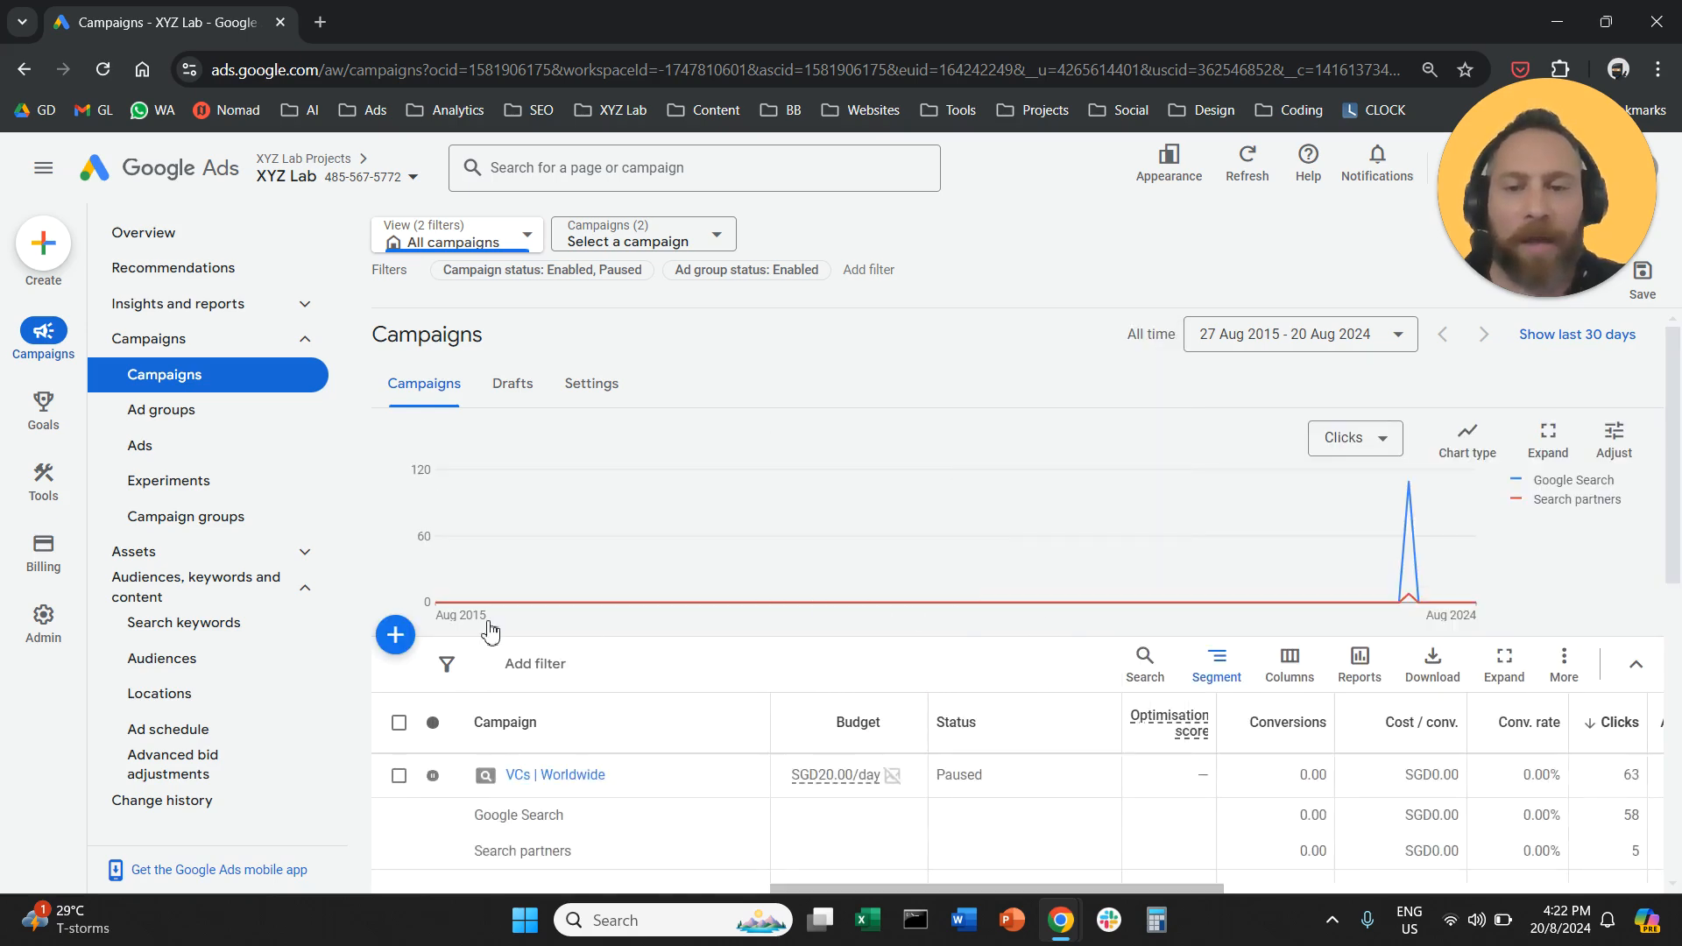
{"action": "left_click", "coordinate": [1635, 662]}
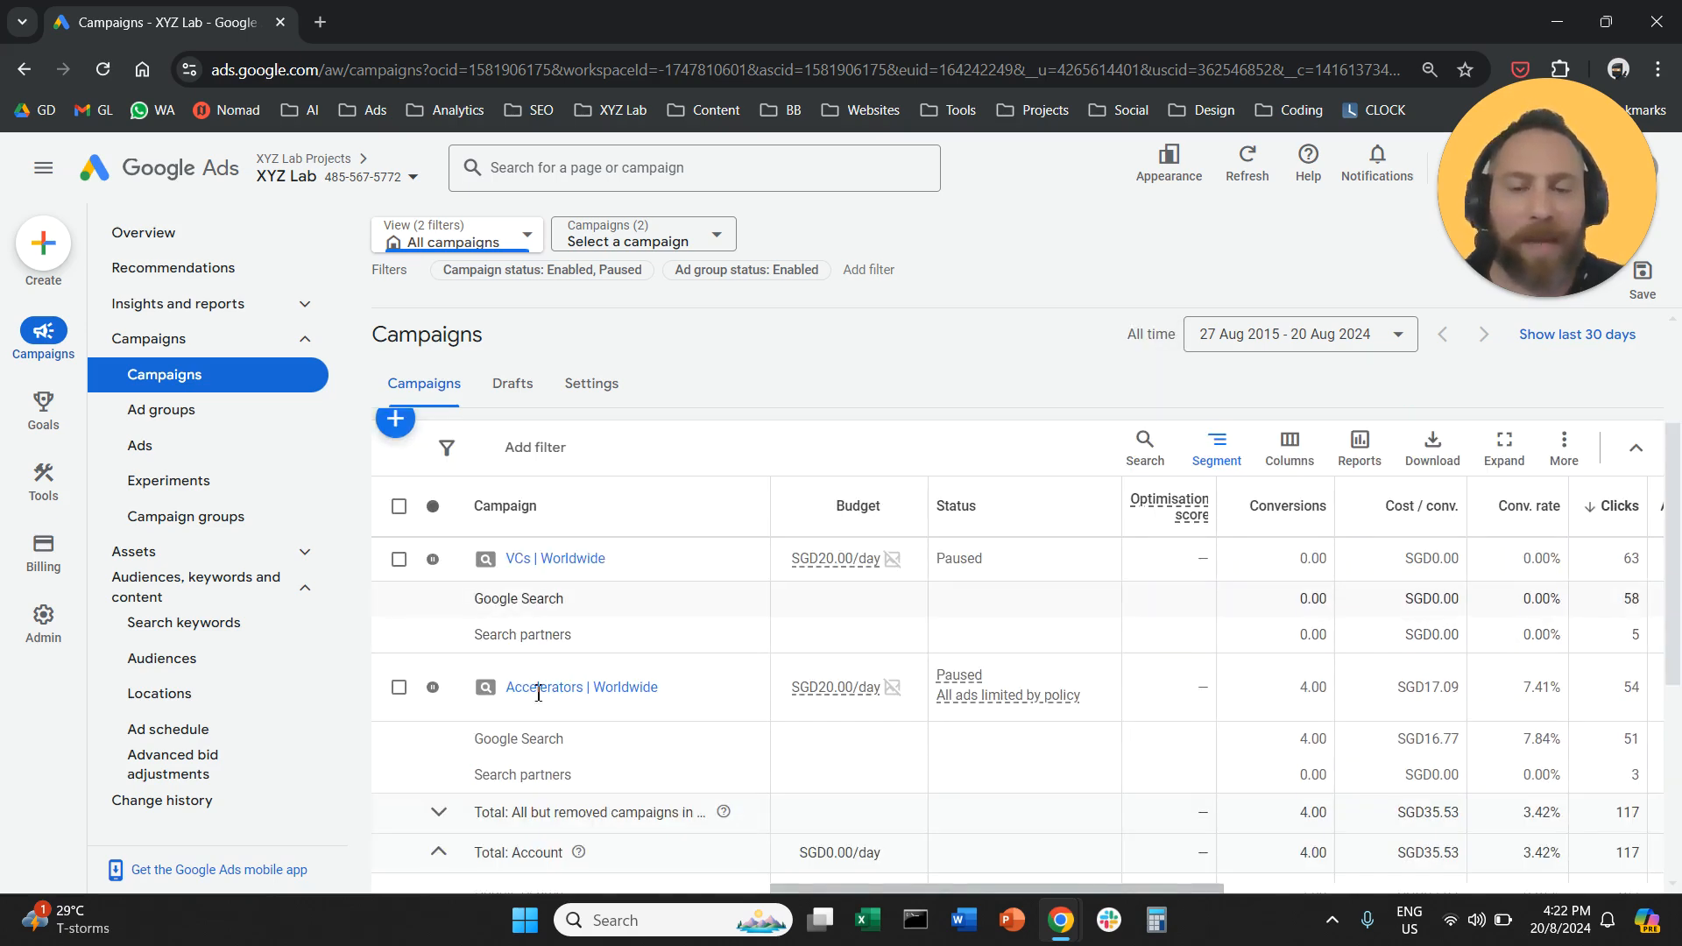
{"action": "scroll", "scroll_direction": "down", "scroll_amount": 3}
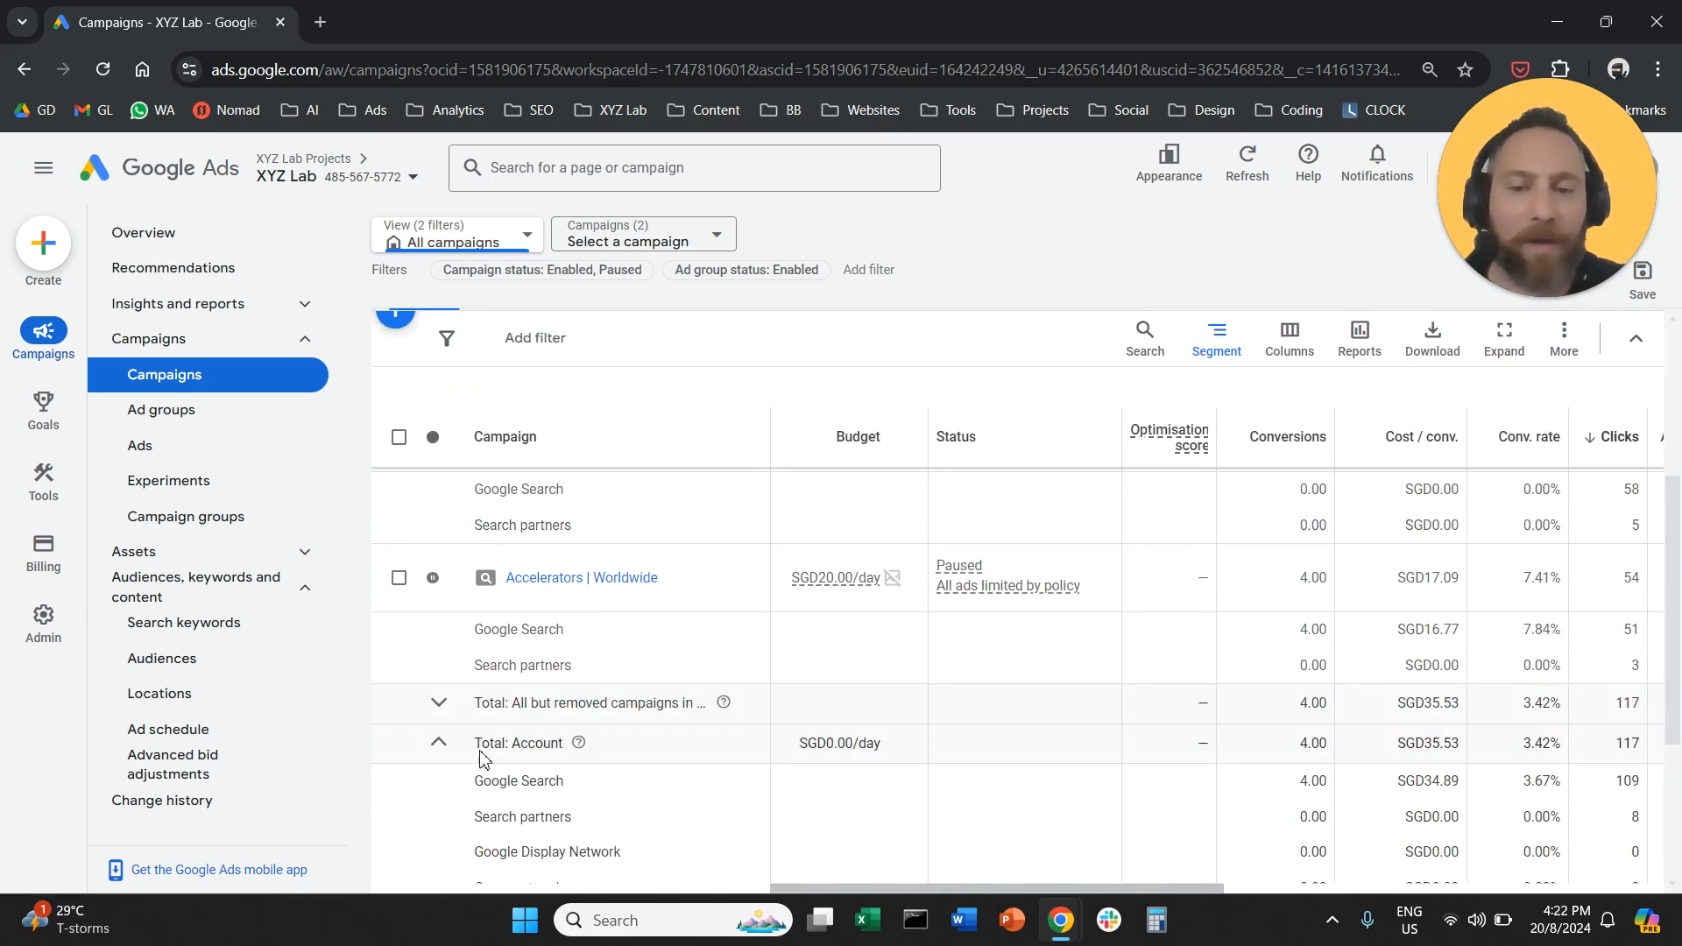
{"action": "scroll", "scroll_direction": "down", "scroll_amount": 3}
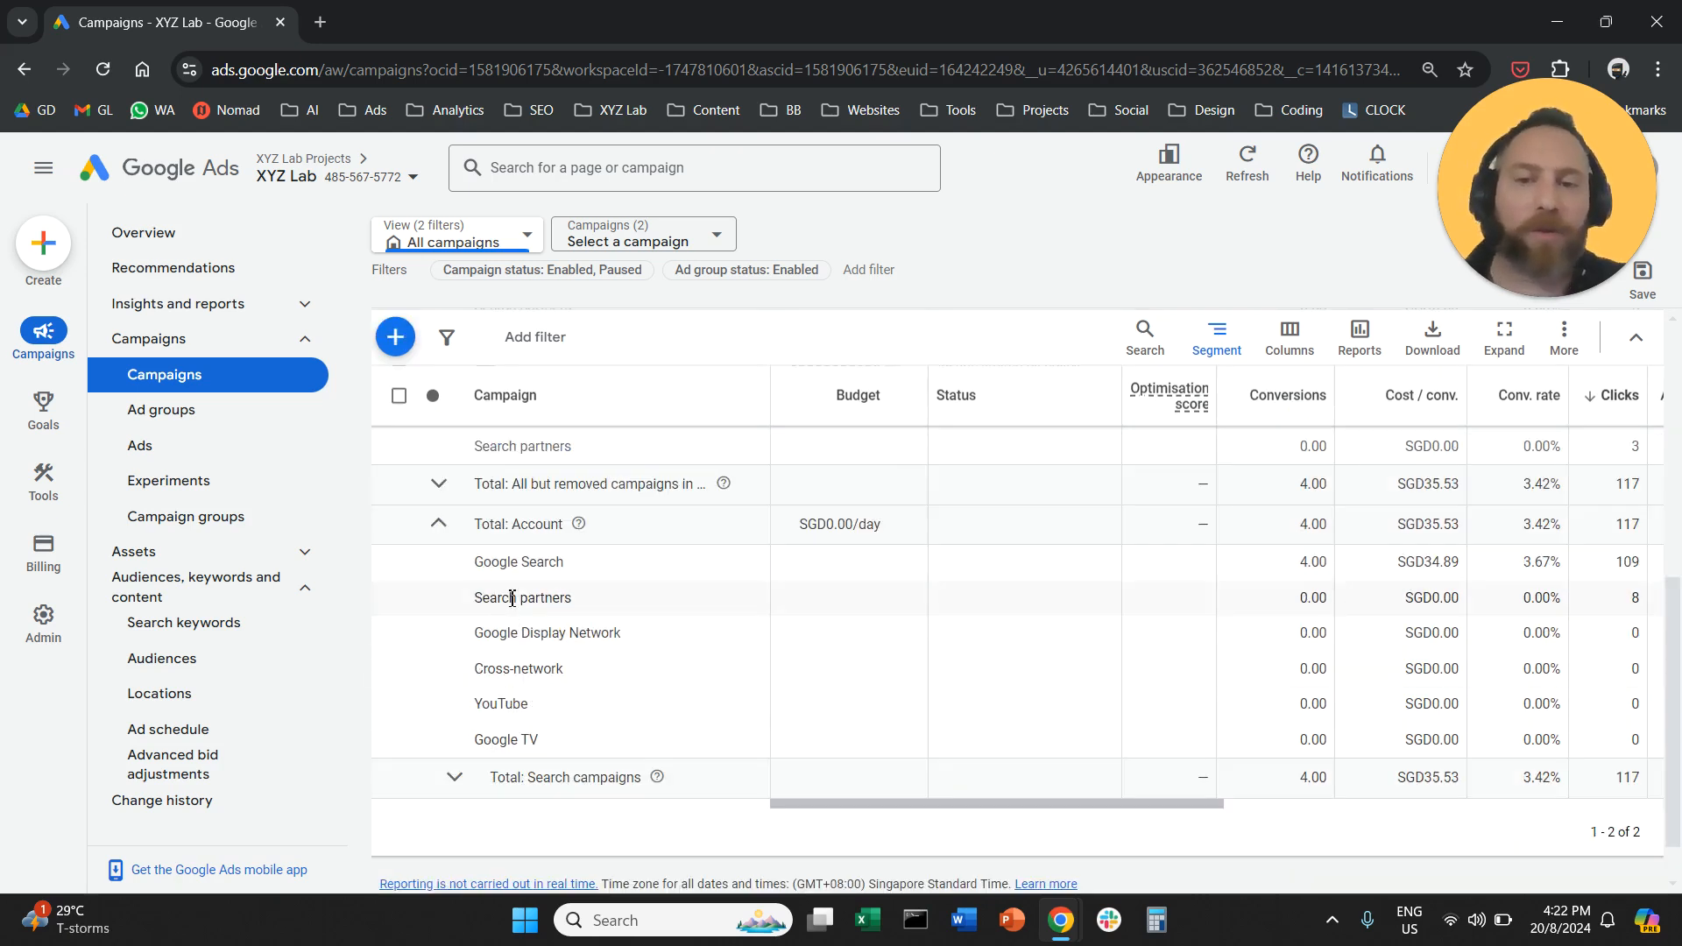
{"action": "double_click", "coordinate": [541, 524]}
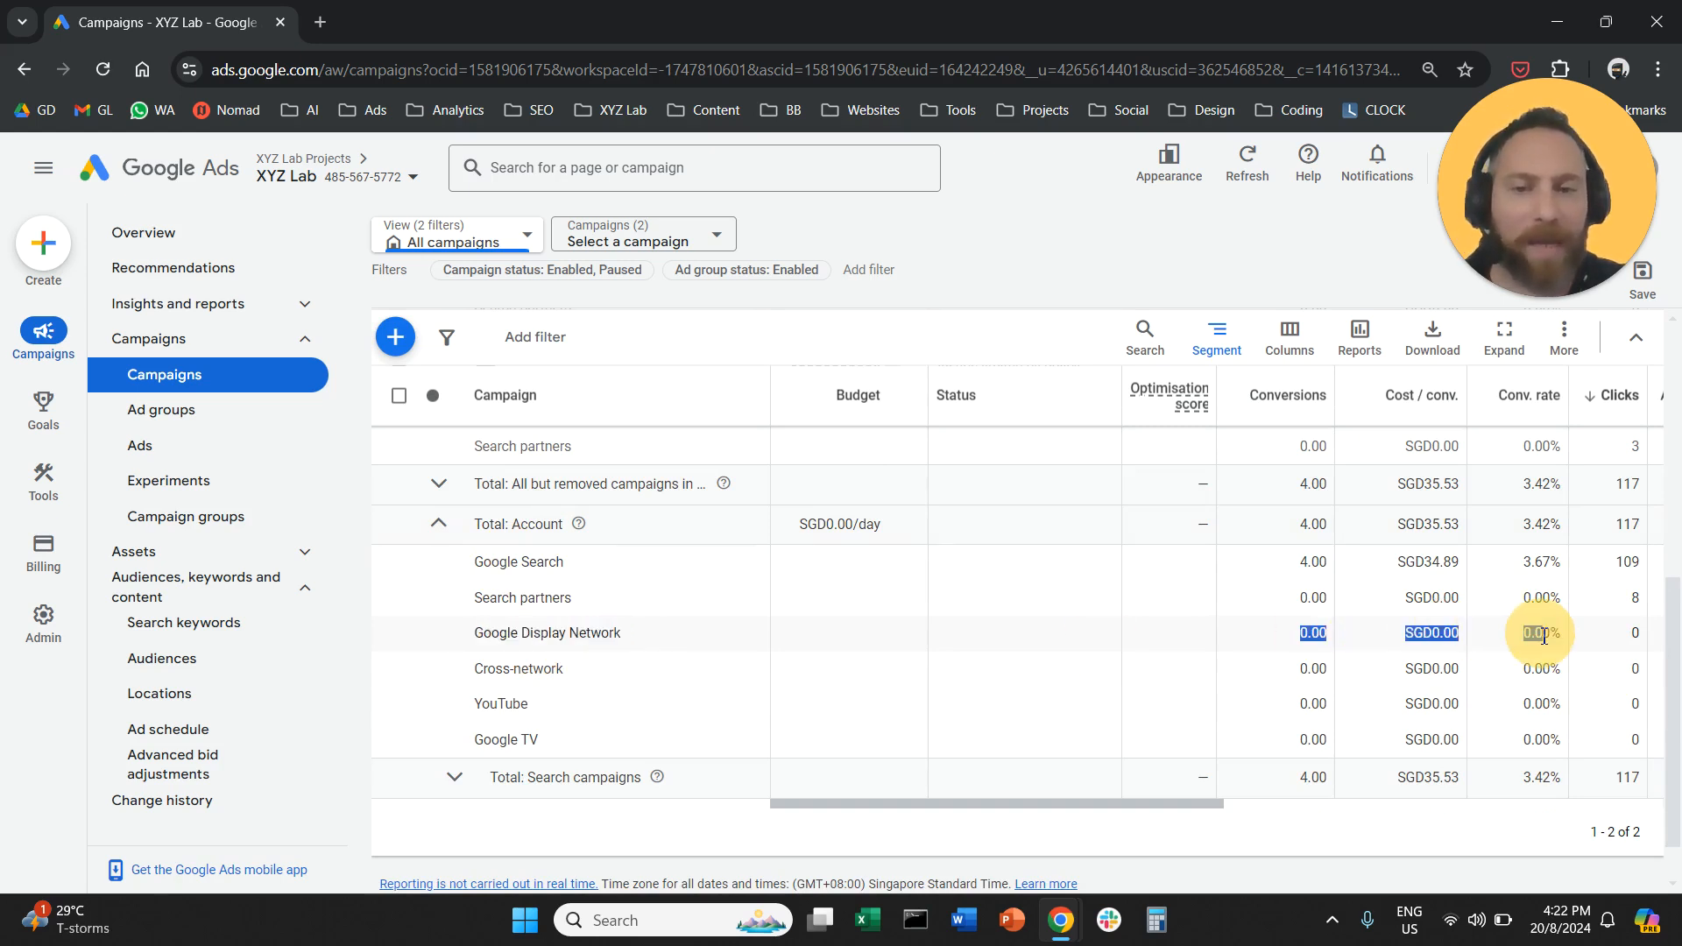
{"action": "mouse_move", "coordinate": [1193, 651]}
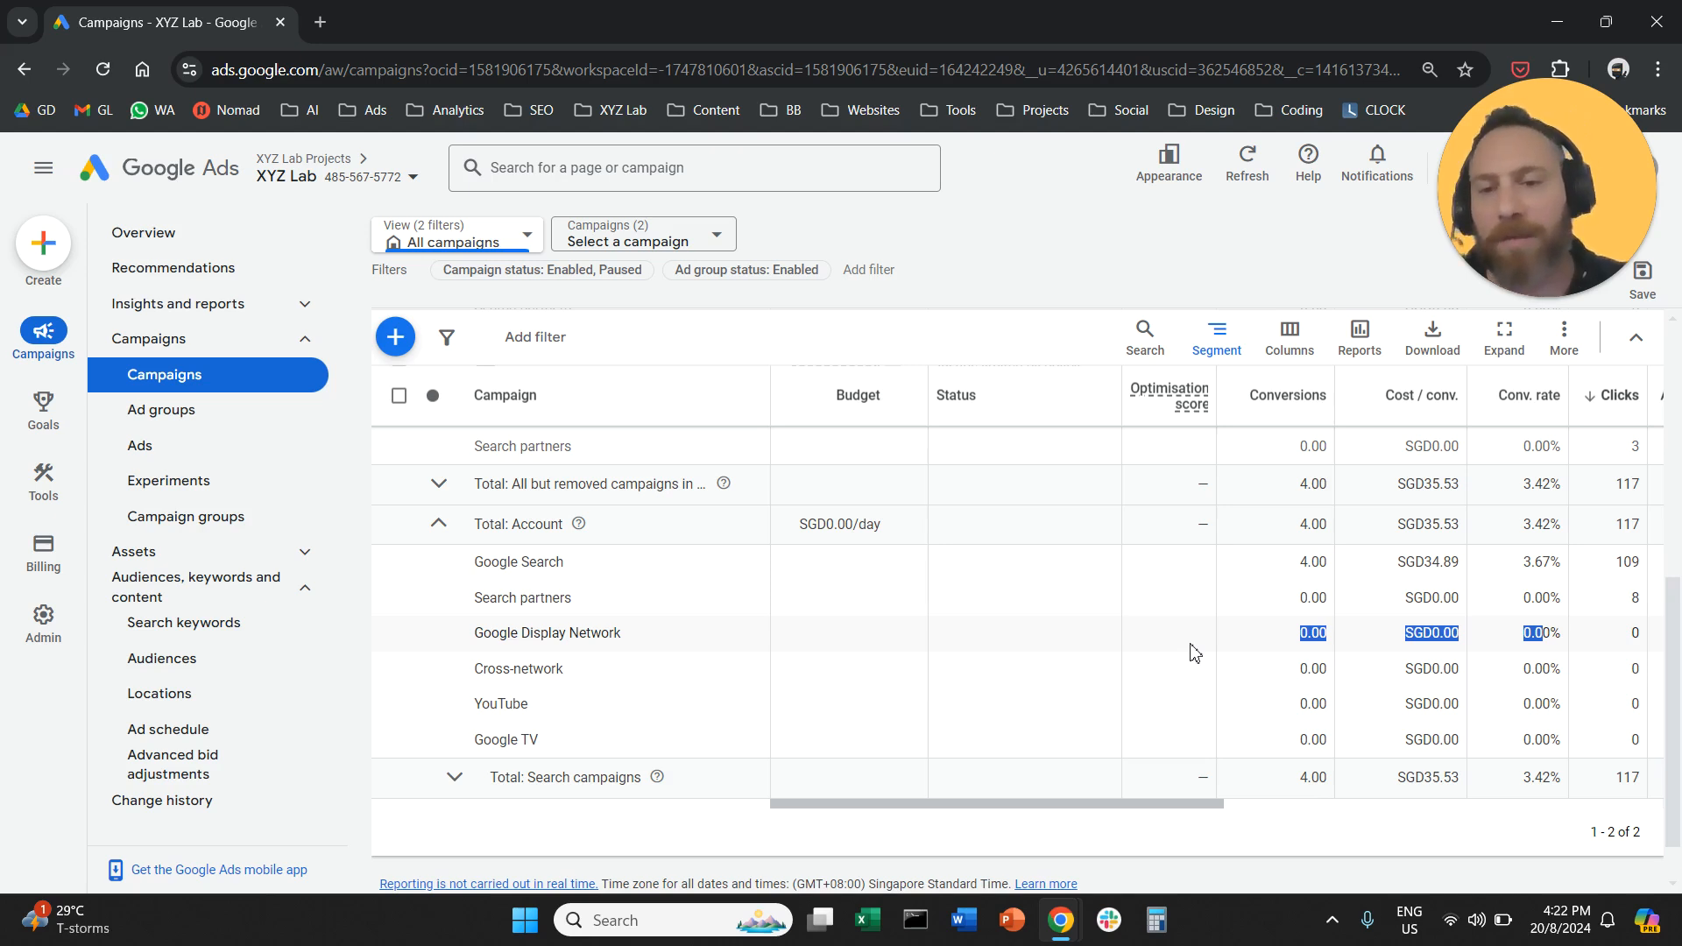
{"action": "mouse_move", "coordinate": [781, 649]}
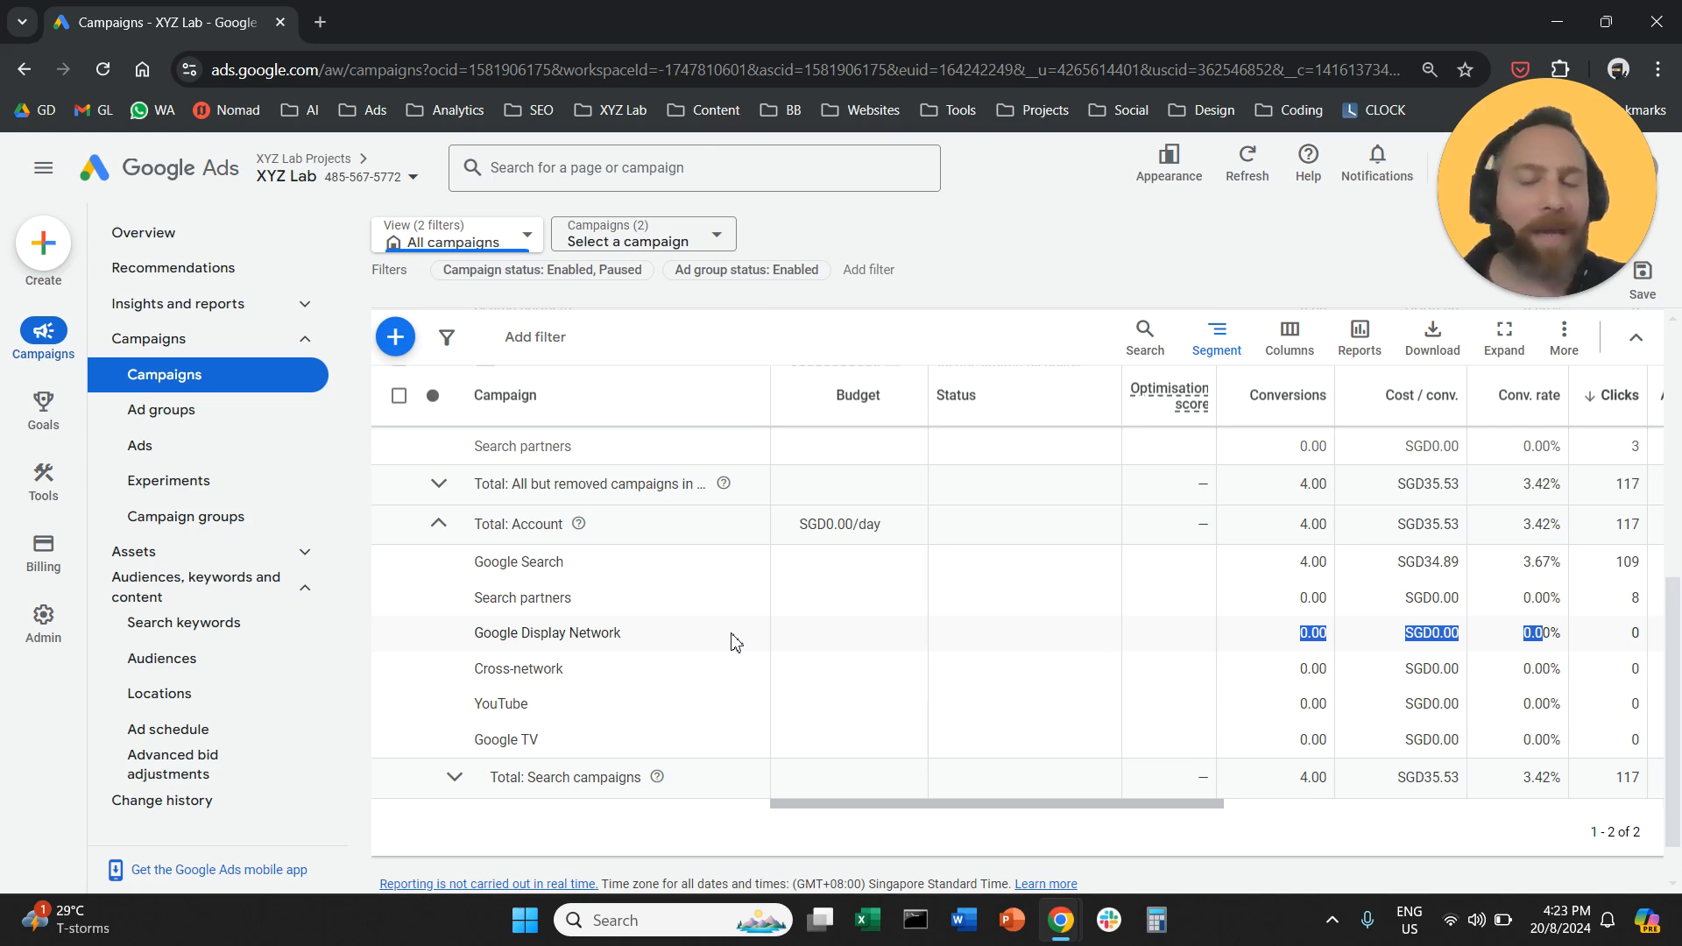
{"action": "mouse_move", "coordinate": [581, 636]}
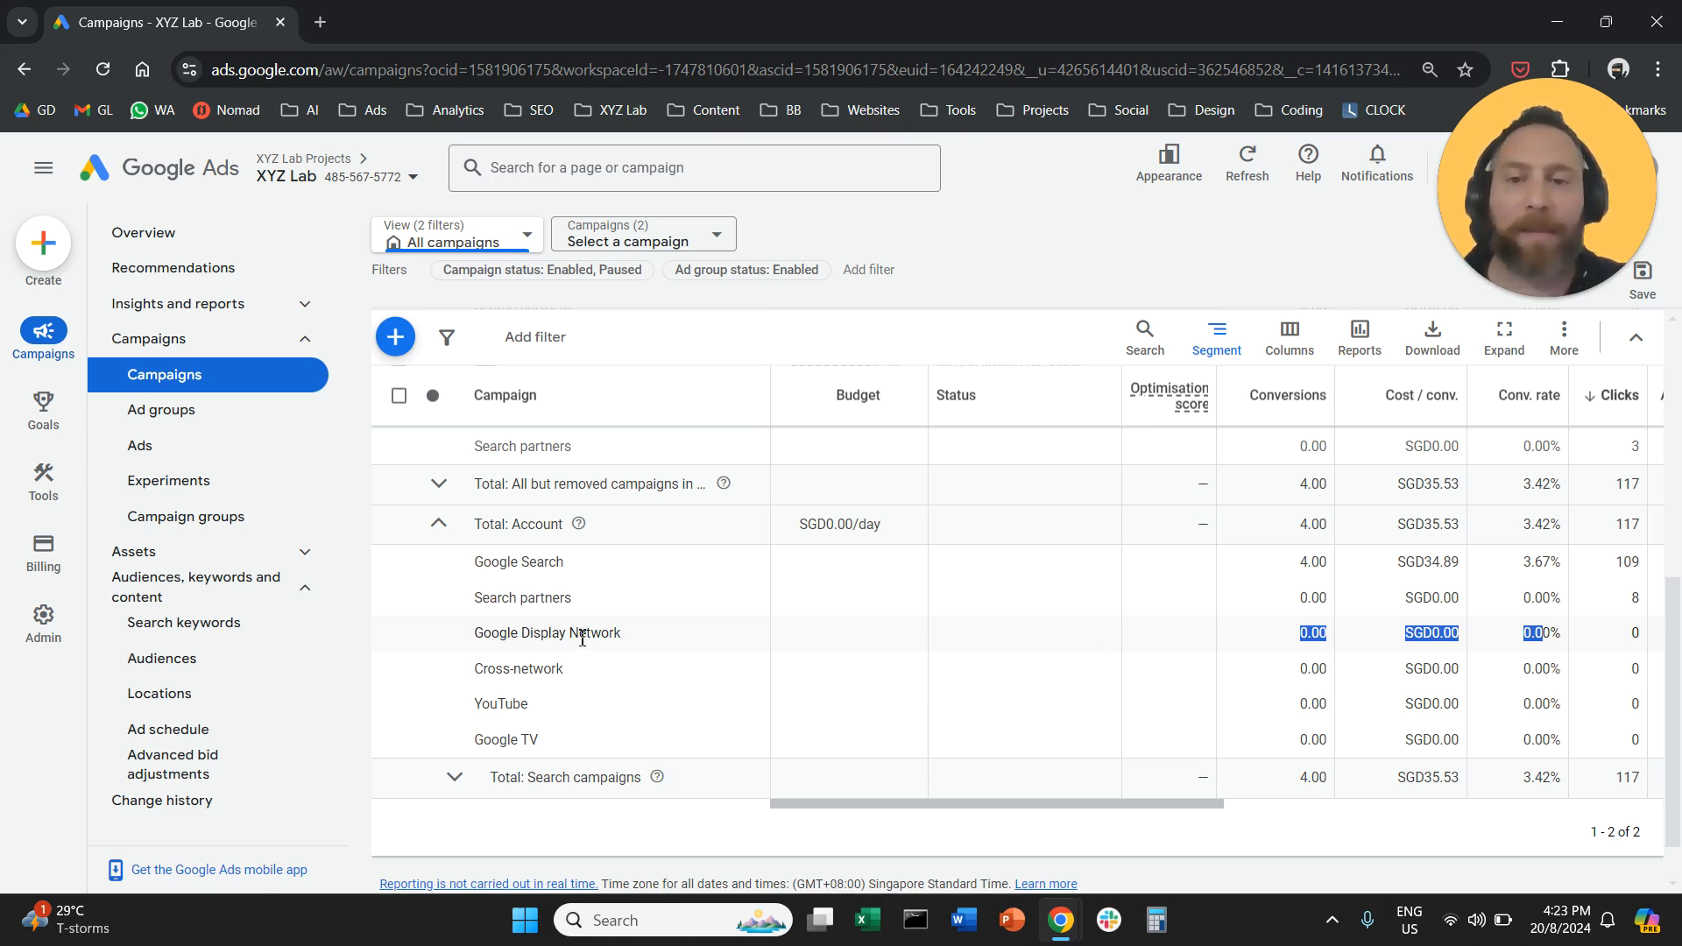
{"action": "scroll", "scroll_direction": "up", "scroll_amount": 3}
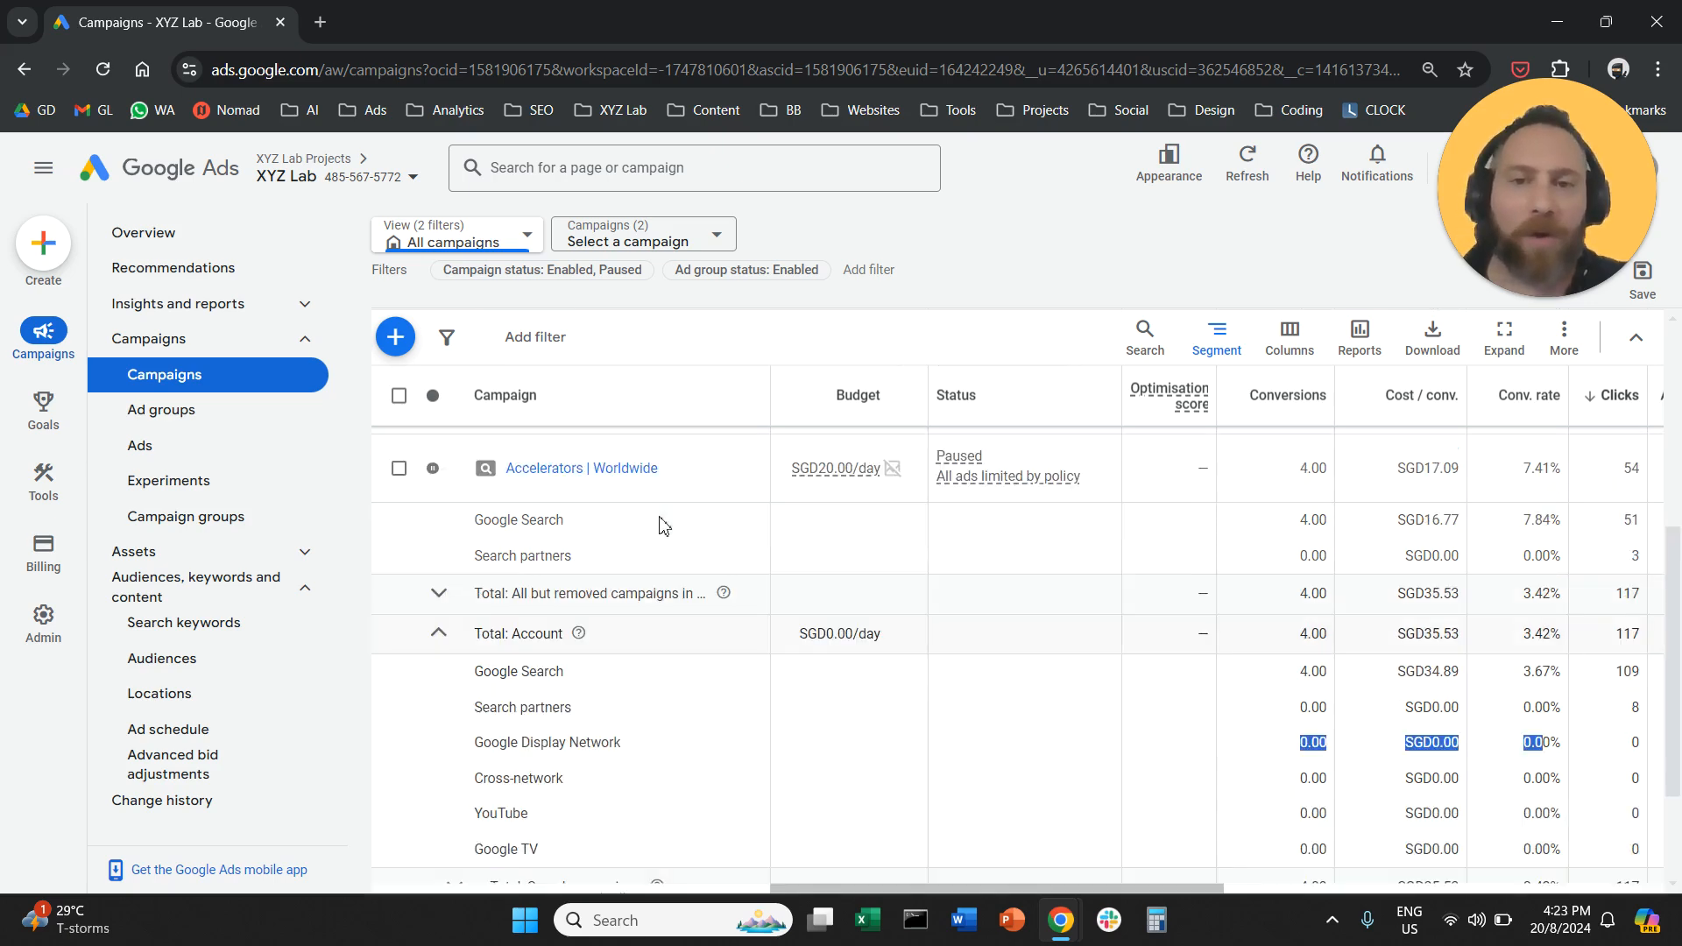
- Select the Accelerators | Worldwide campaign again and go to its Settings with Networks shown
{"action": "left_click", "coordinate": [641, 233]}
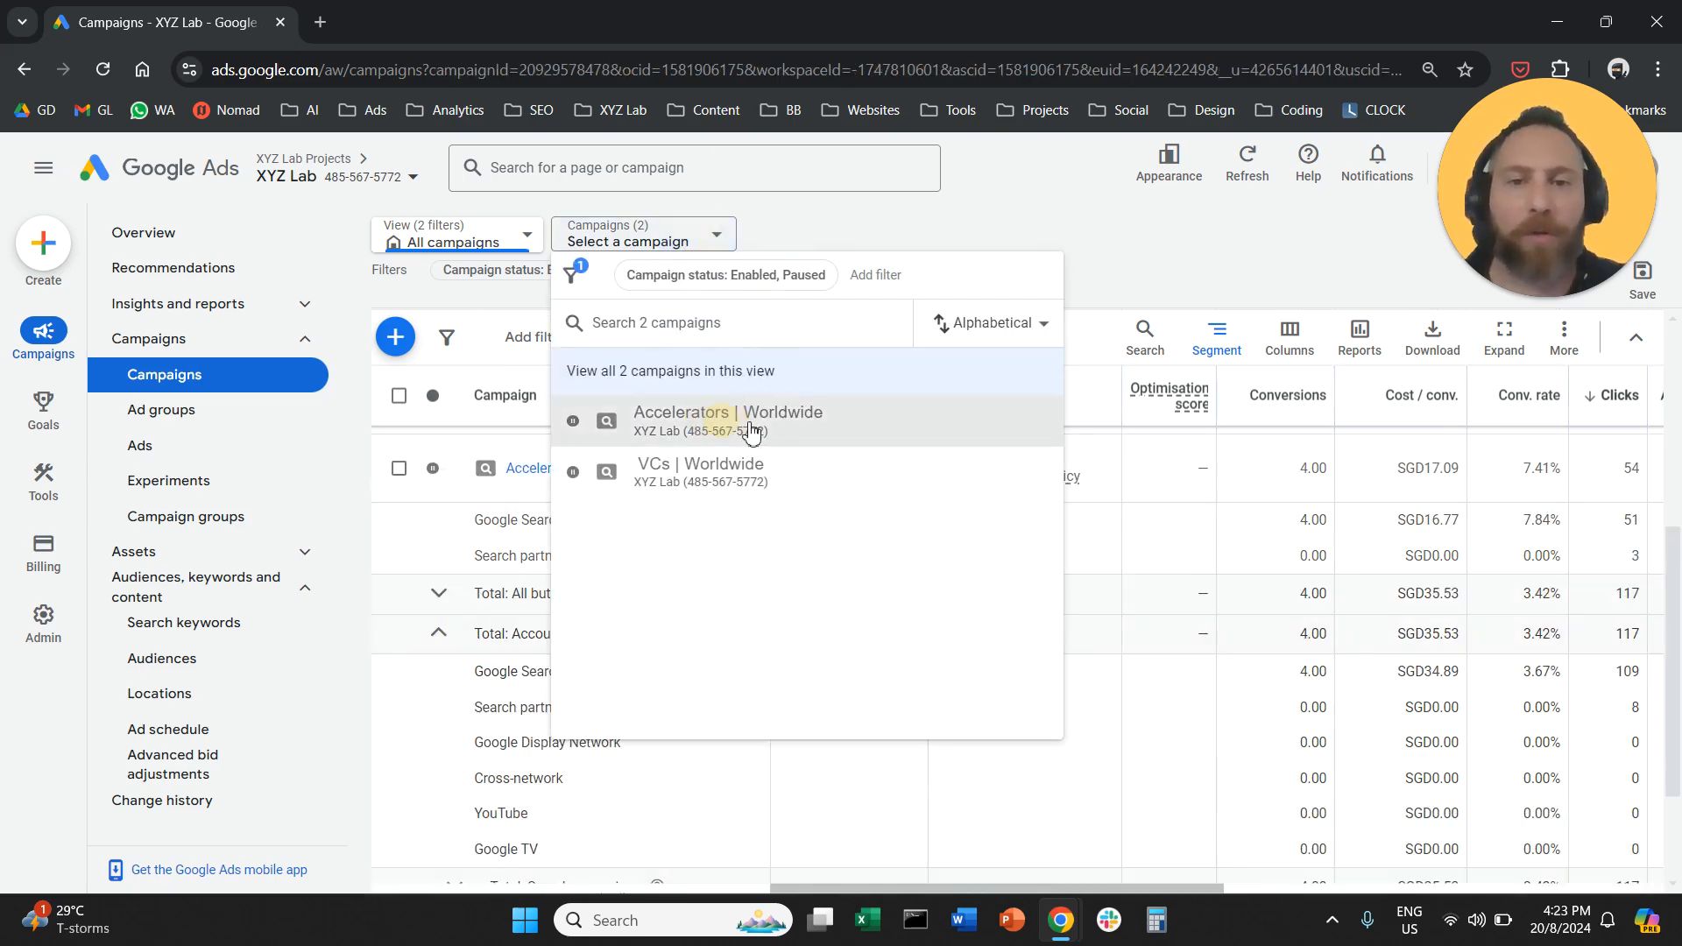
{"action": "left_click", "coordinate": [727, 418]}
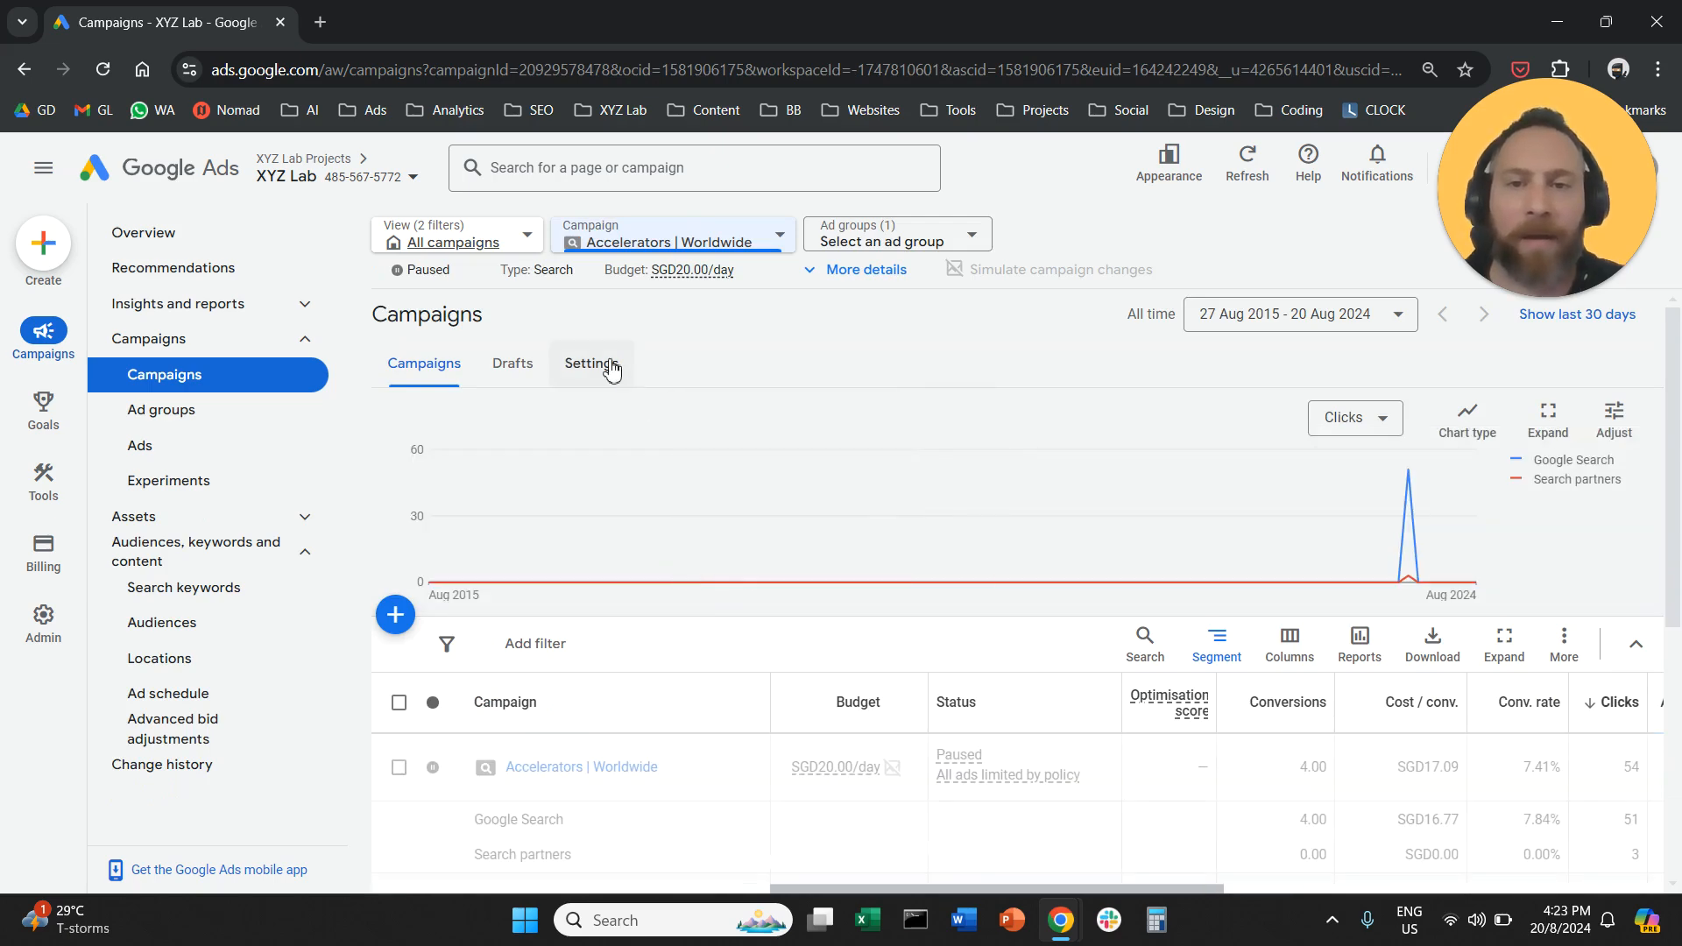
{"action": "left_click", "coordinate": [591, 363]}
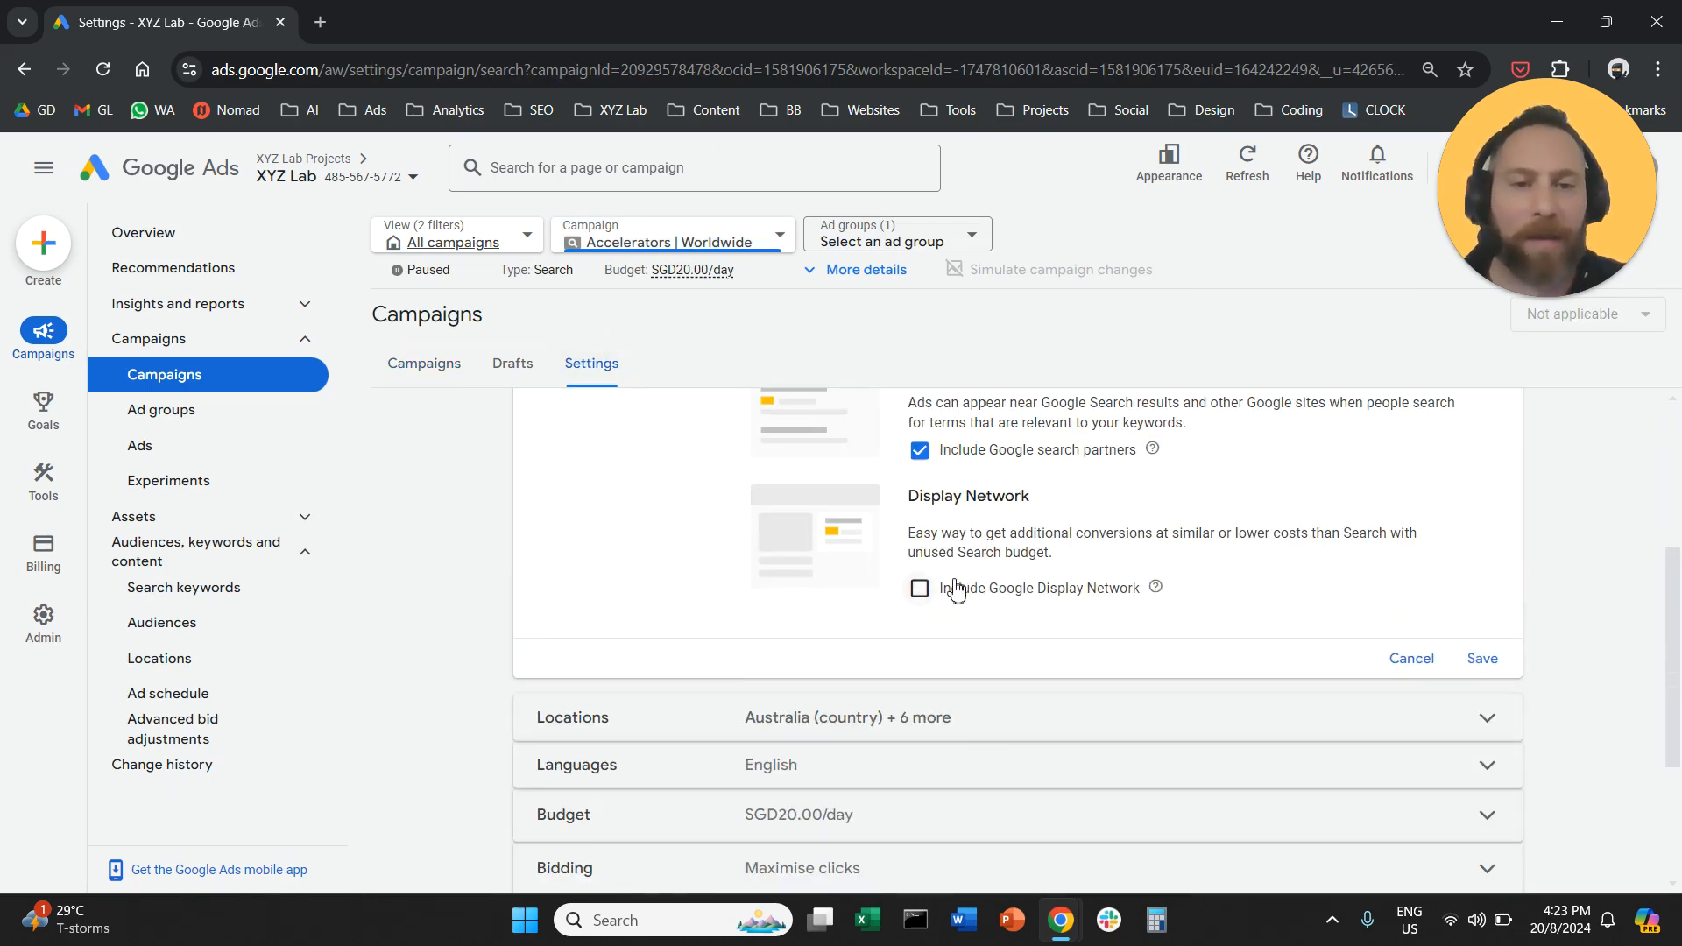
{"action": "mouse_move", "coordinate": [1154, 587]}
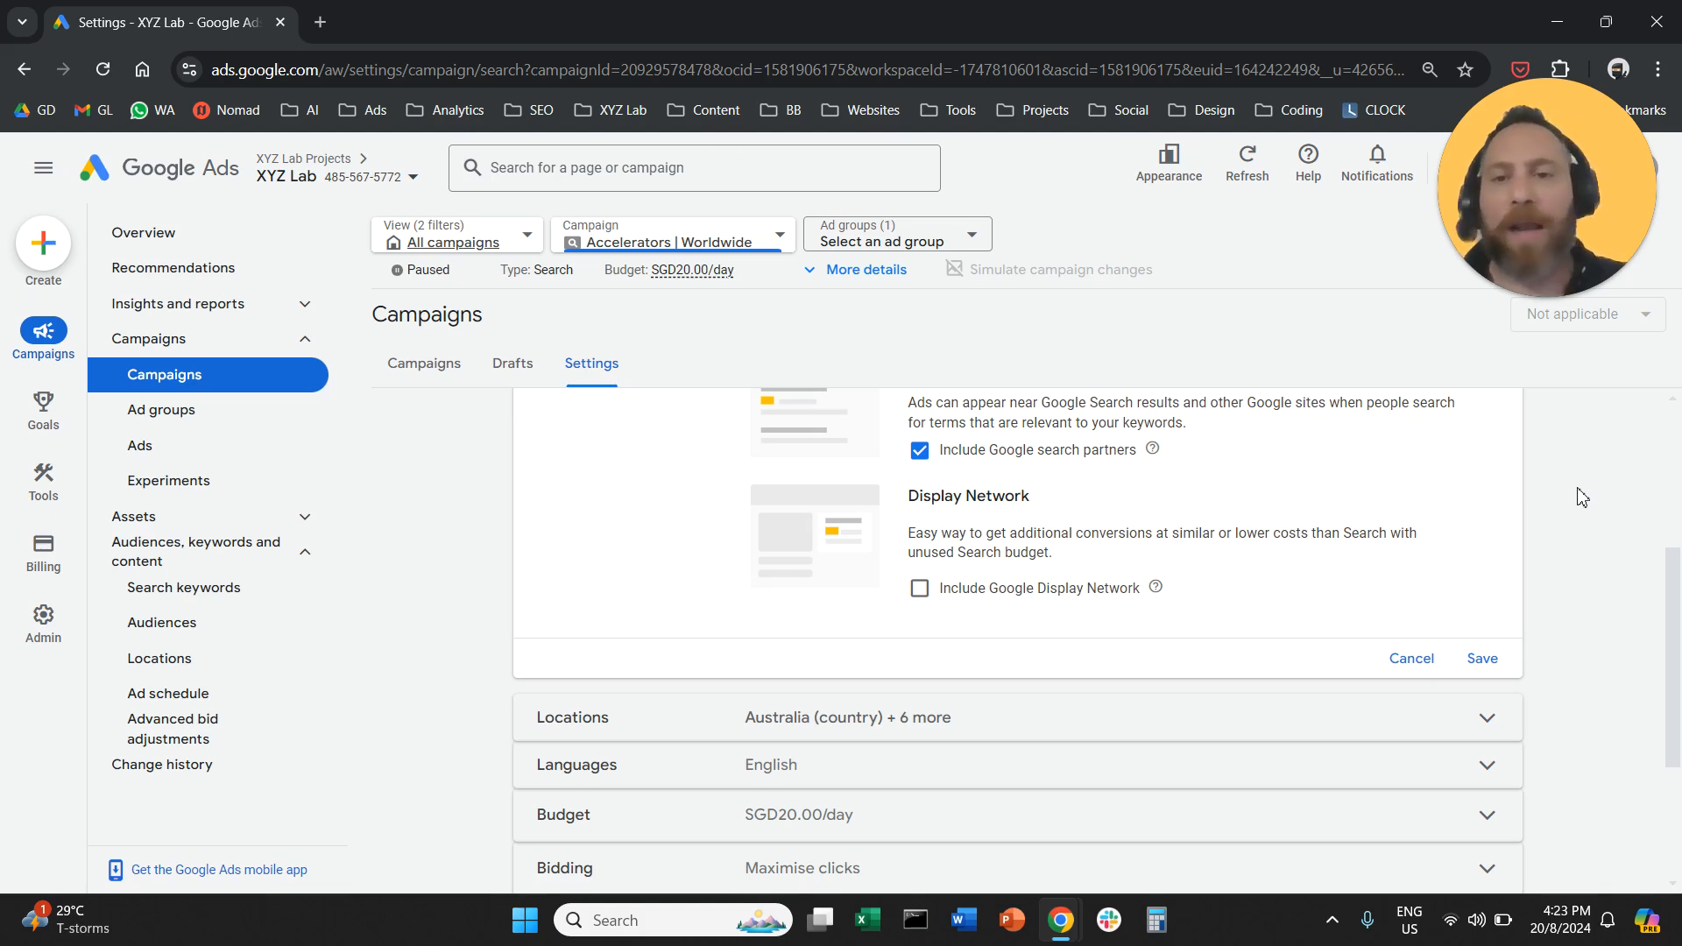
{"action": "mouse_move", "coordinate": [1503, 506]}
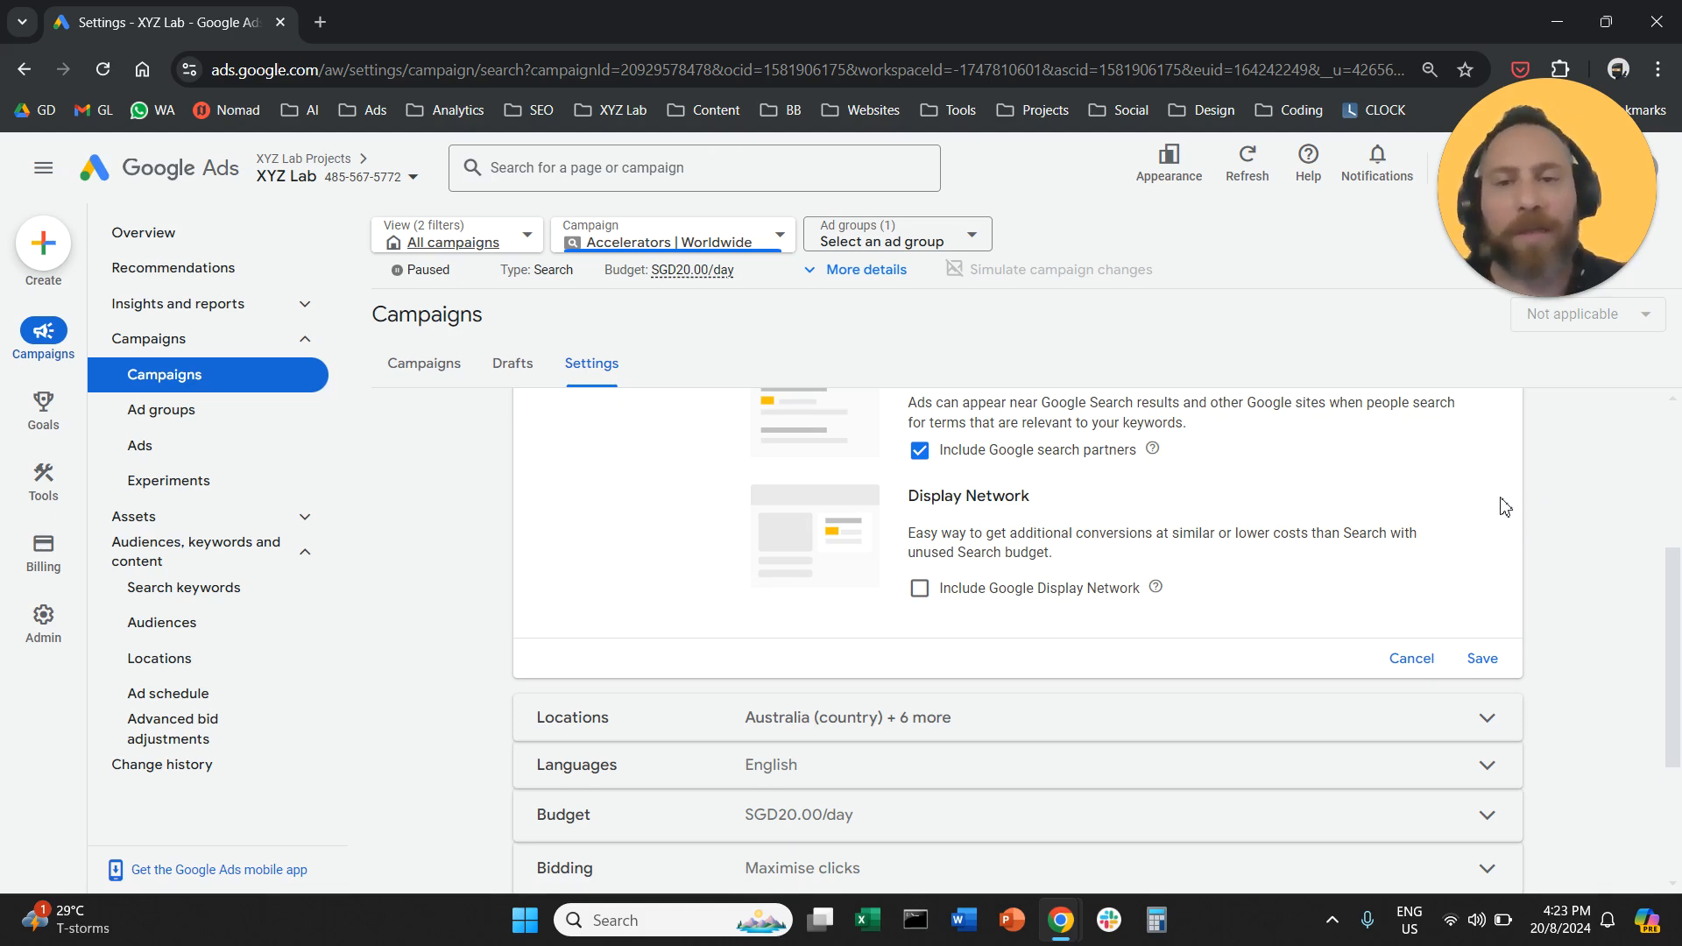
{"action": "mouse_move", "coordinate": [848, 328]}
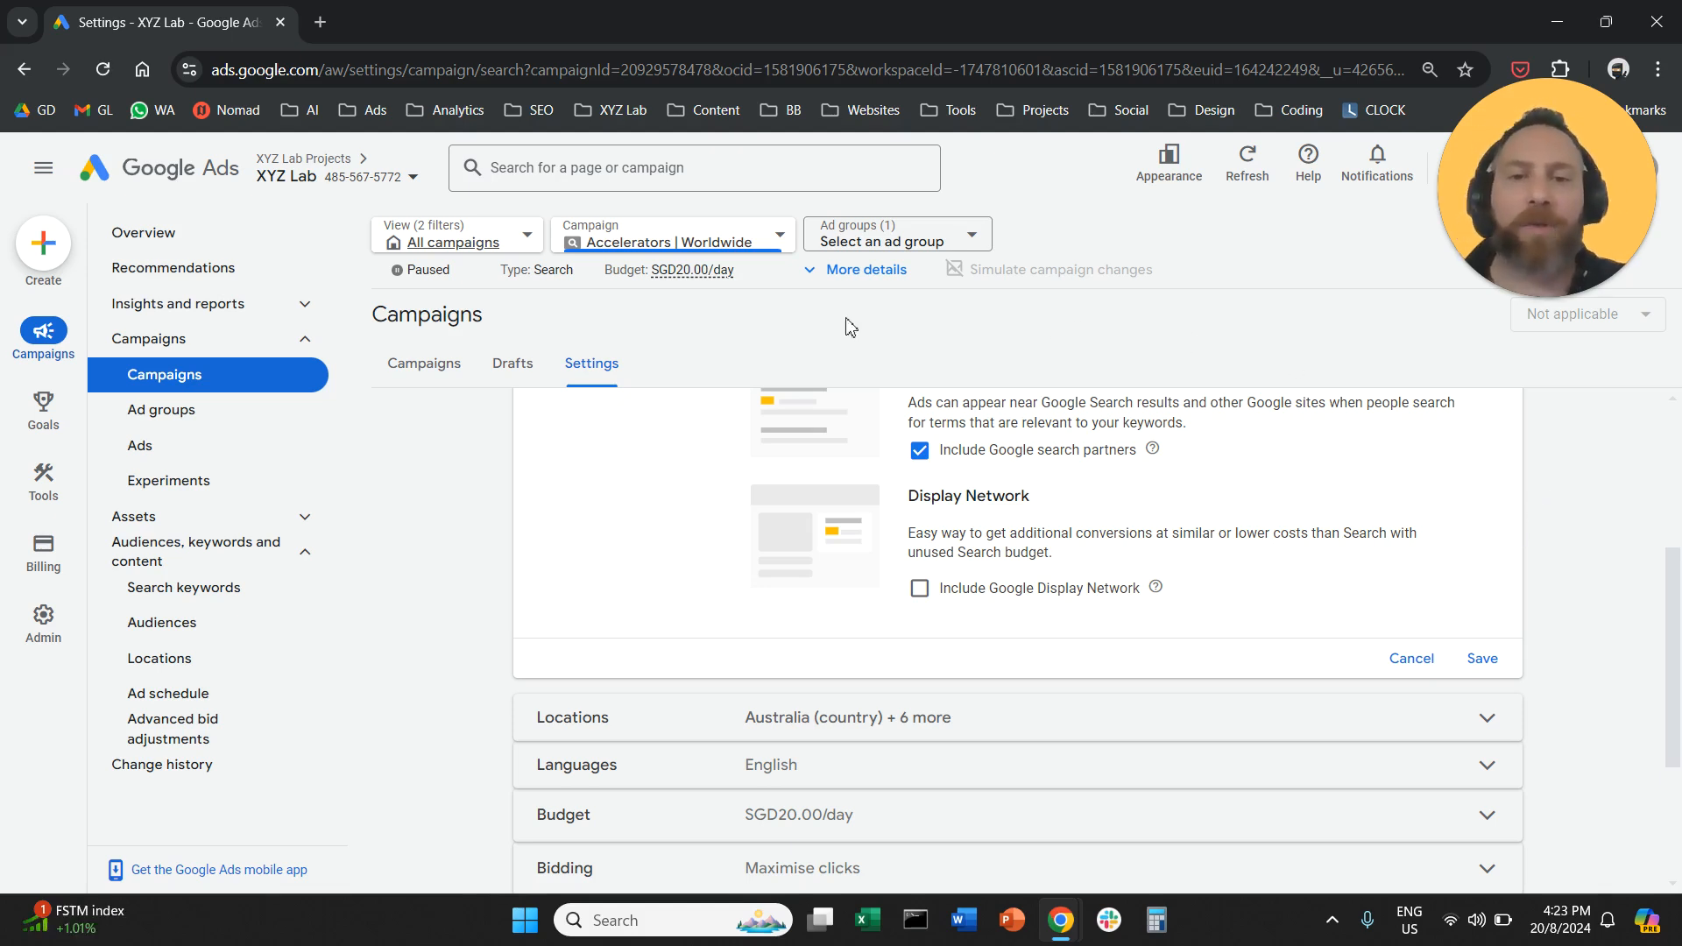